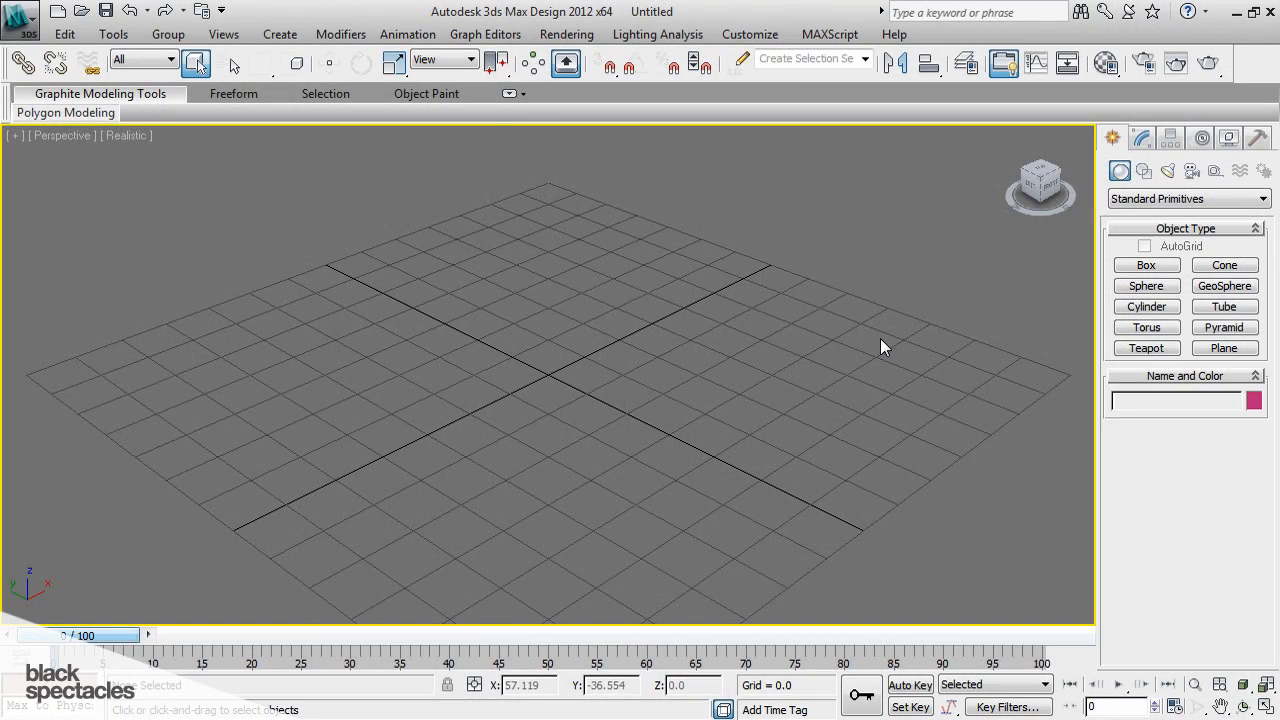
mouse_move(869, 326)
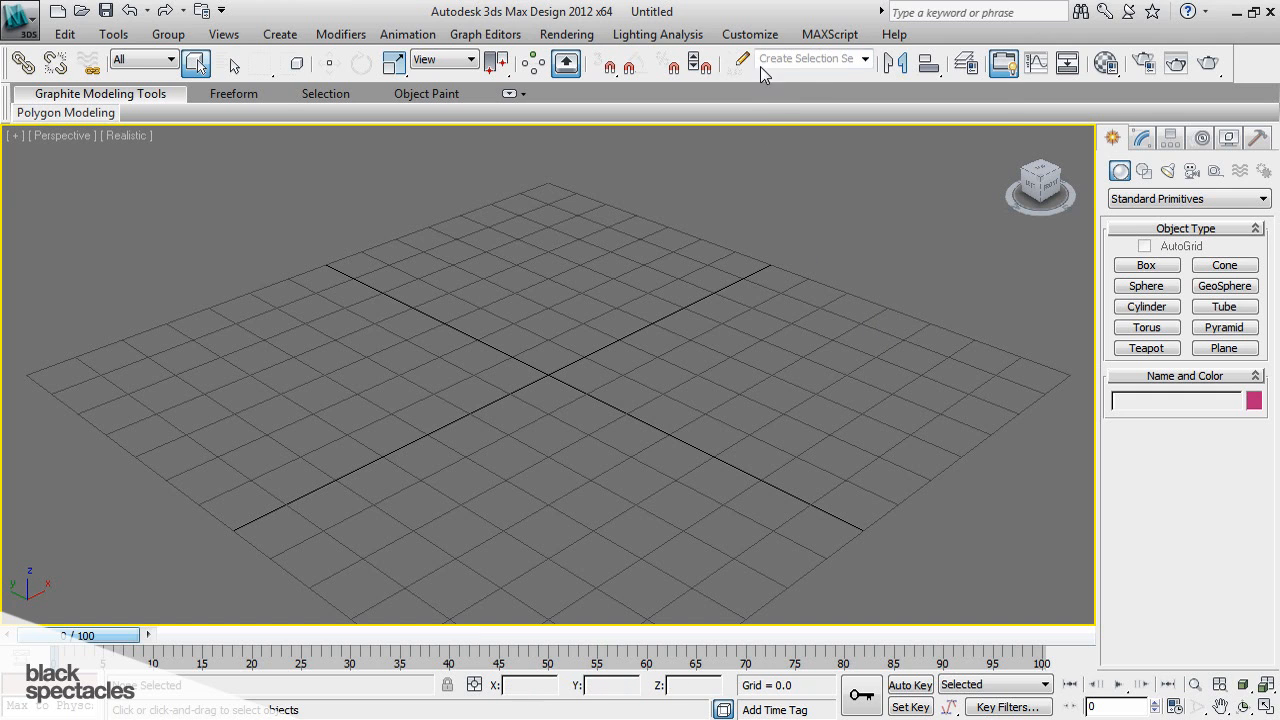
- Load the ame-dark.ui custom UI scheme to give the interface a dark look
click(749, 33)
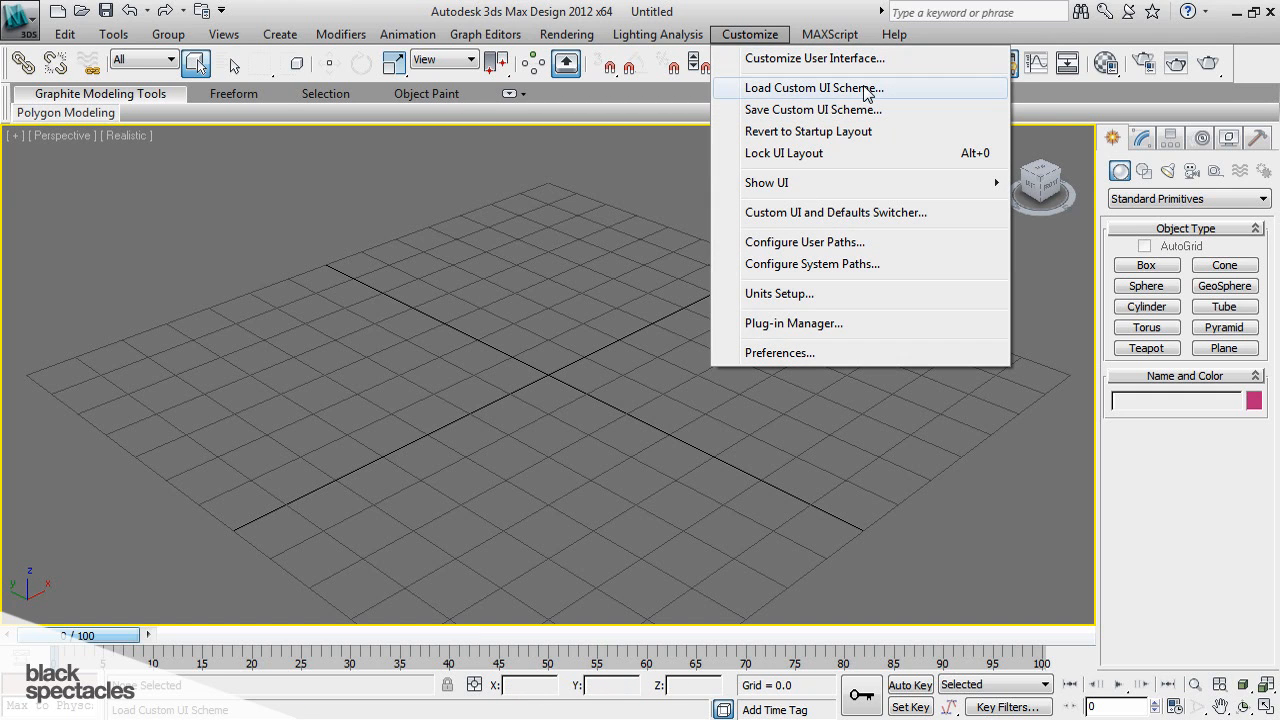
click(813, 87)
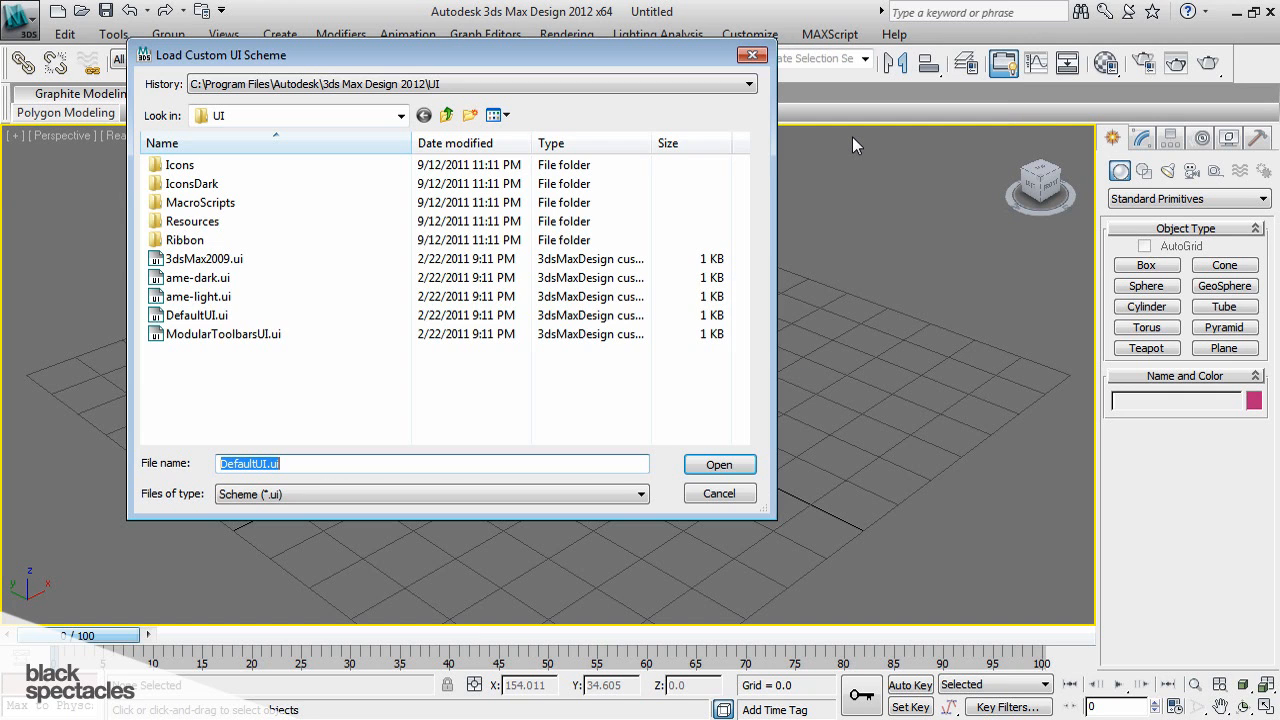
click(748, 83)
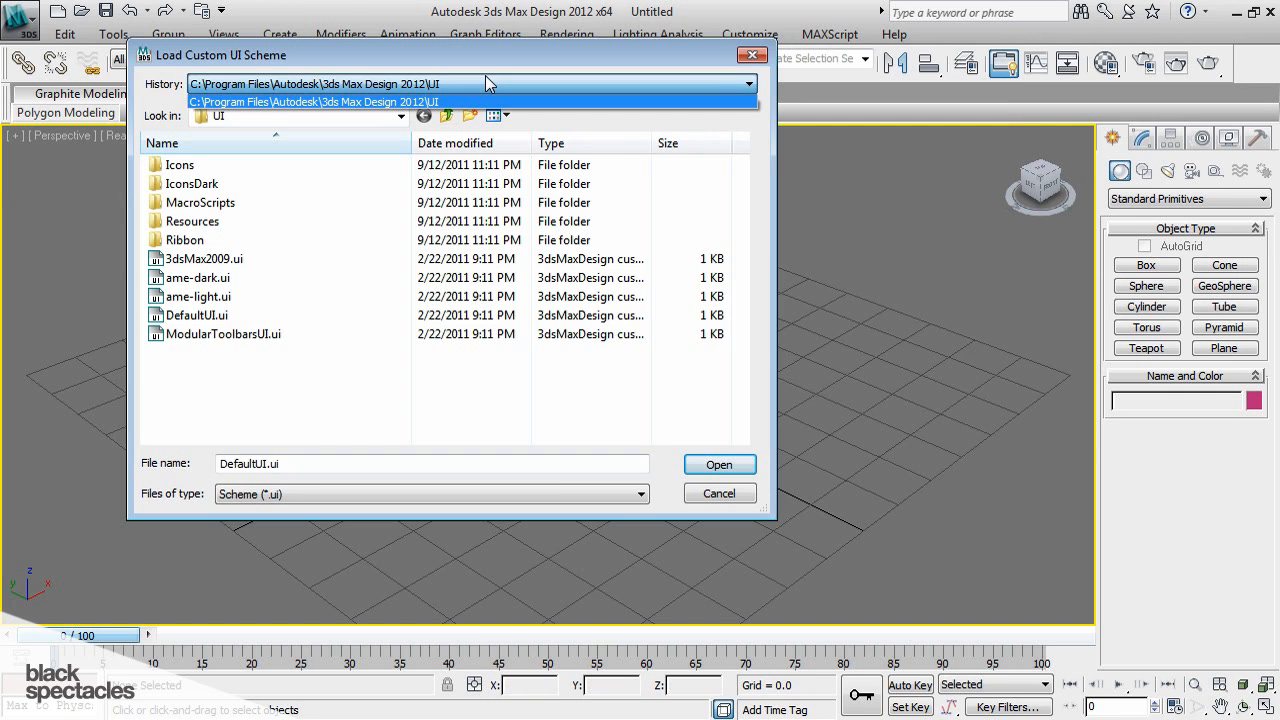
click(197, 277)
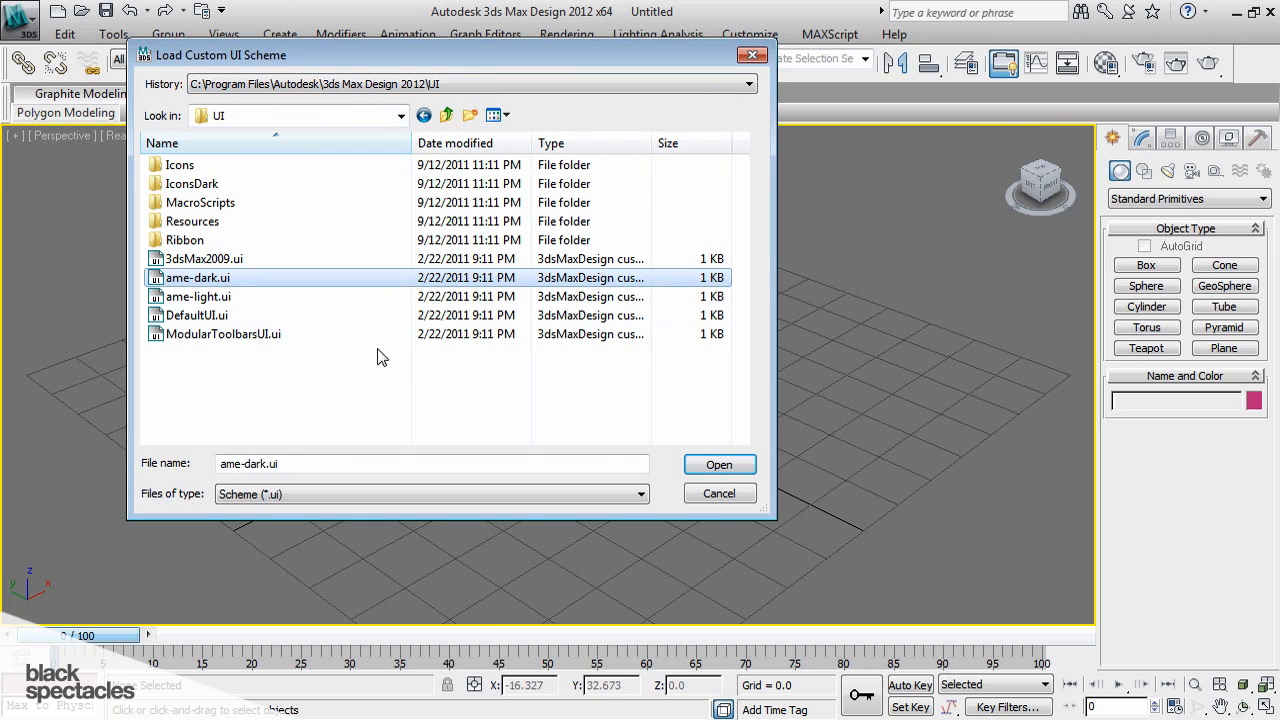
click(718, 464)
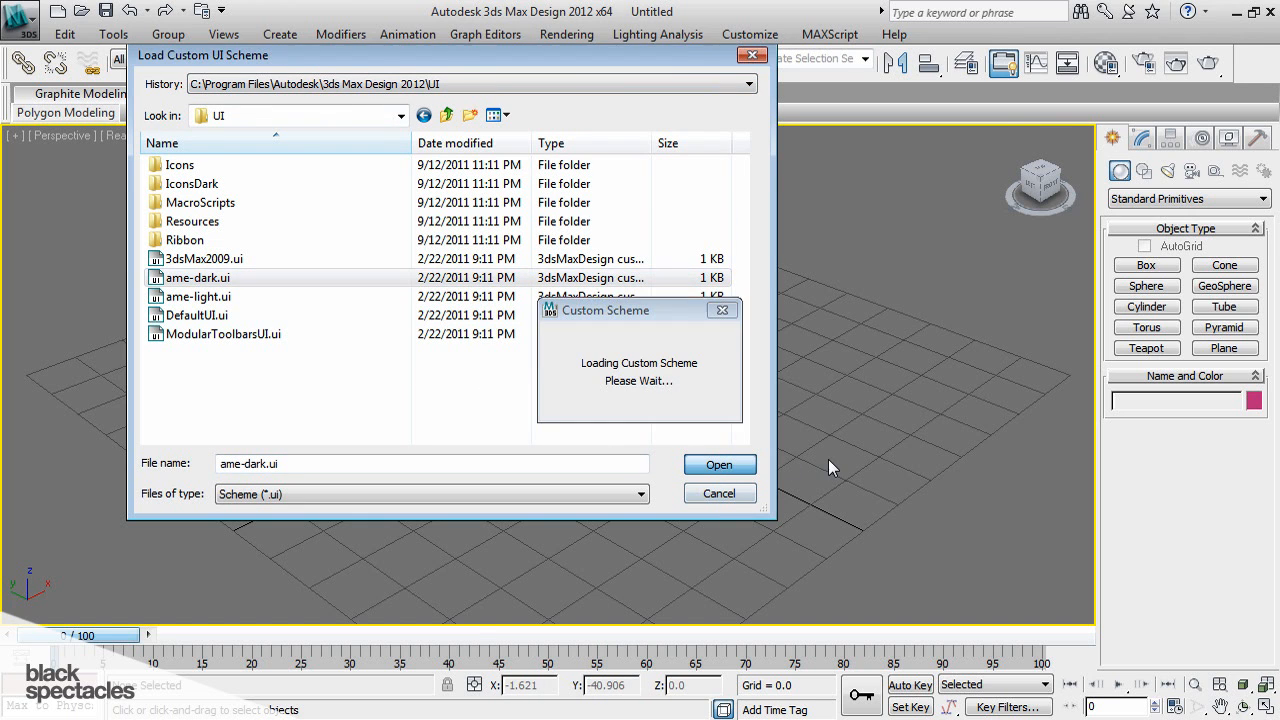
click(719, 464)
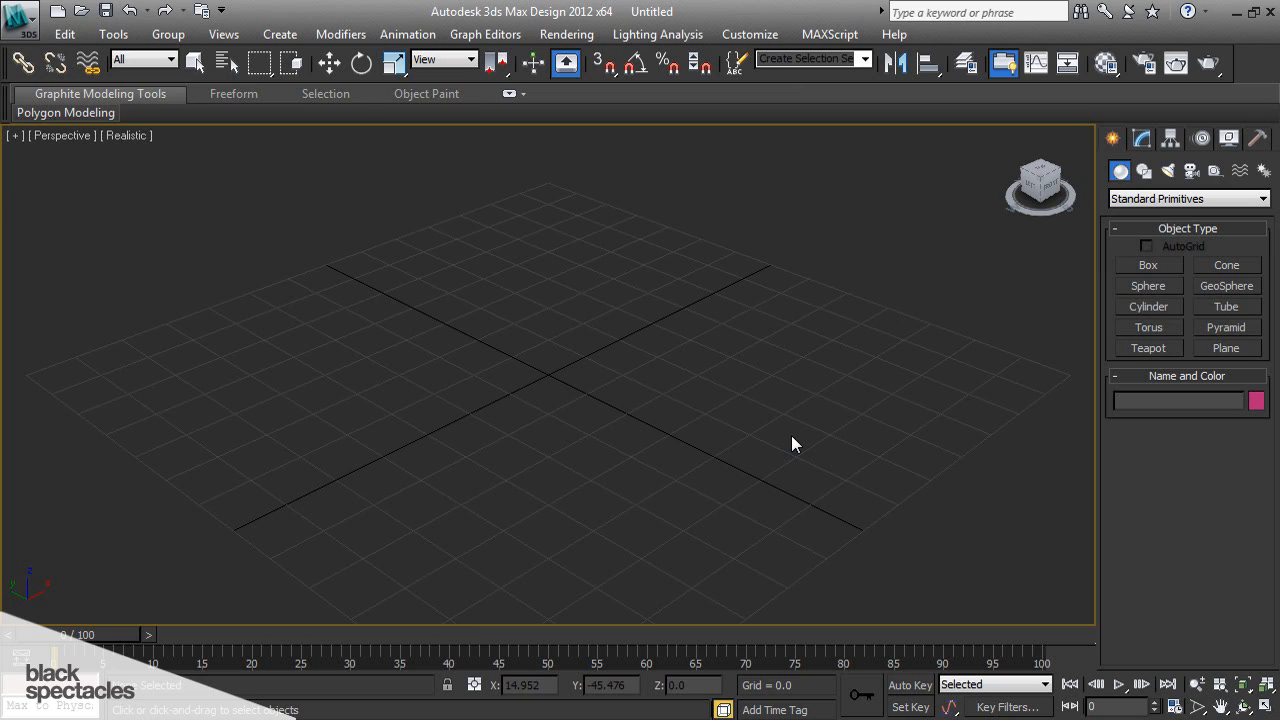
mouse_move(997, 529)
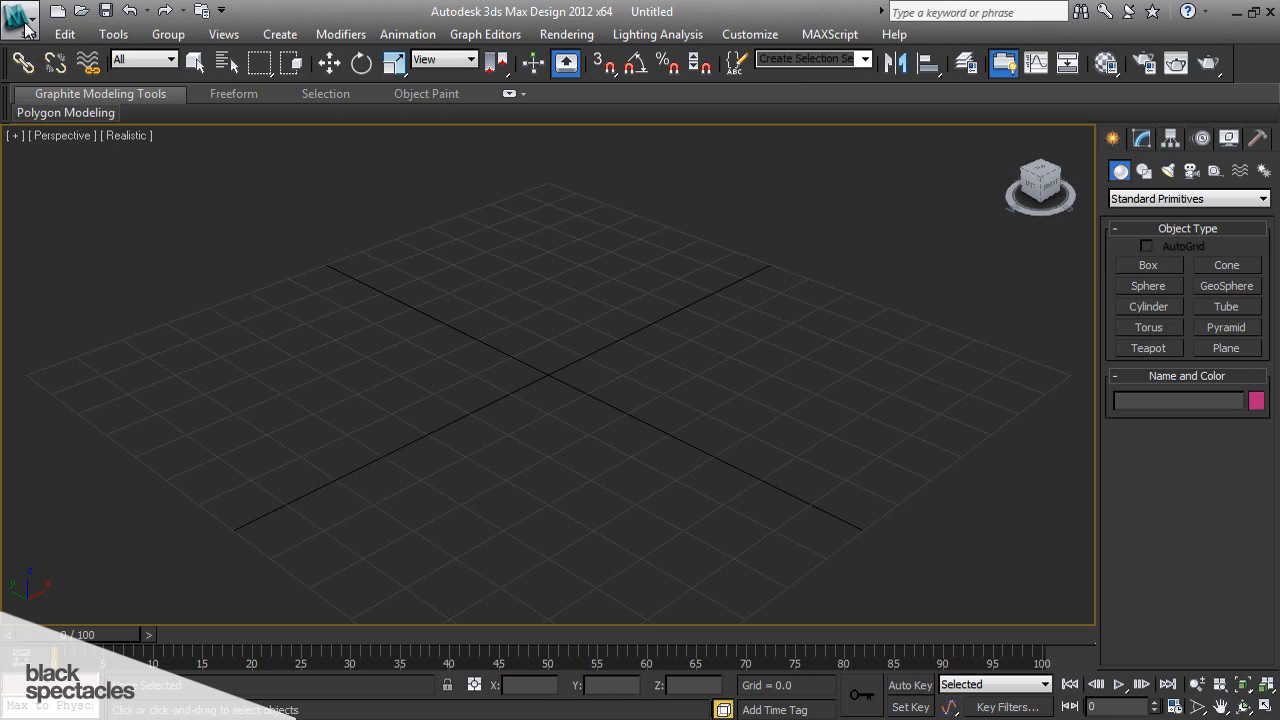
- Import 02-textured.skp from the Exercise Files 01-sketchUp folder
click(18, 11)
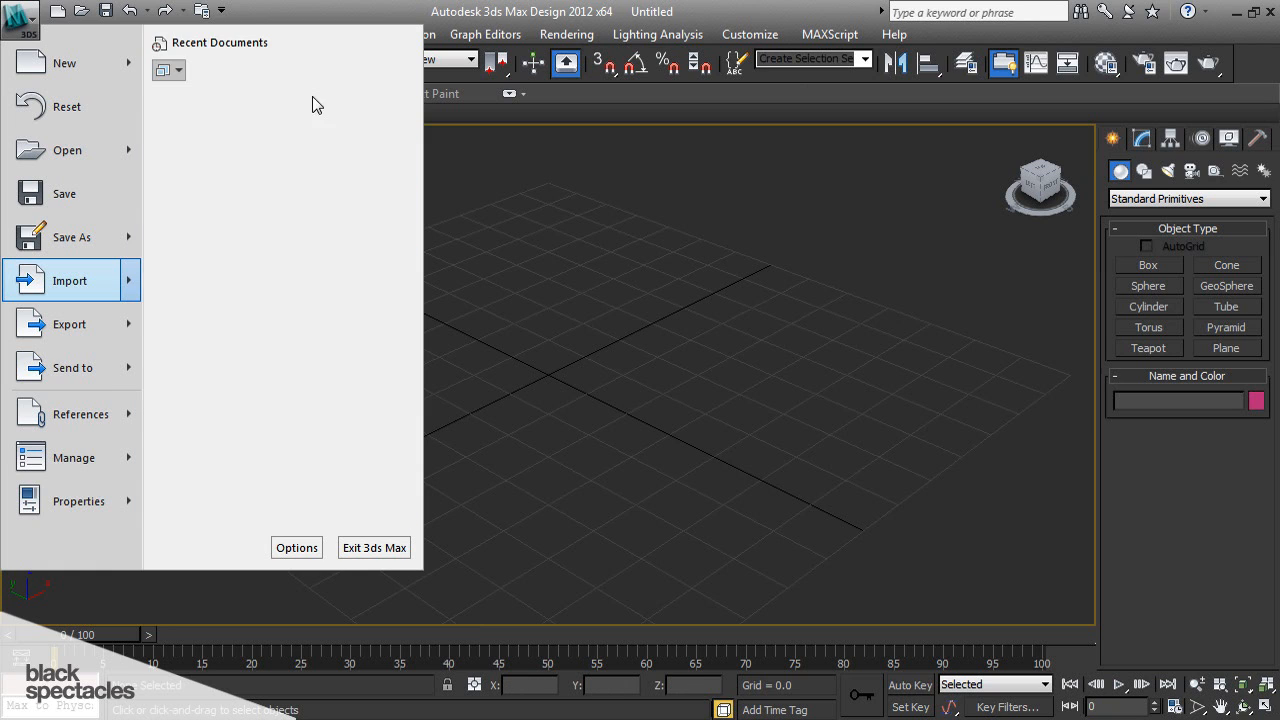
click(70, 280)
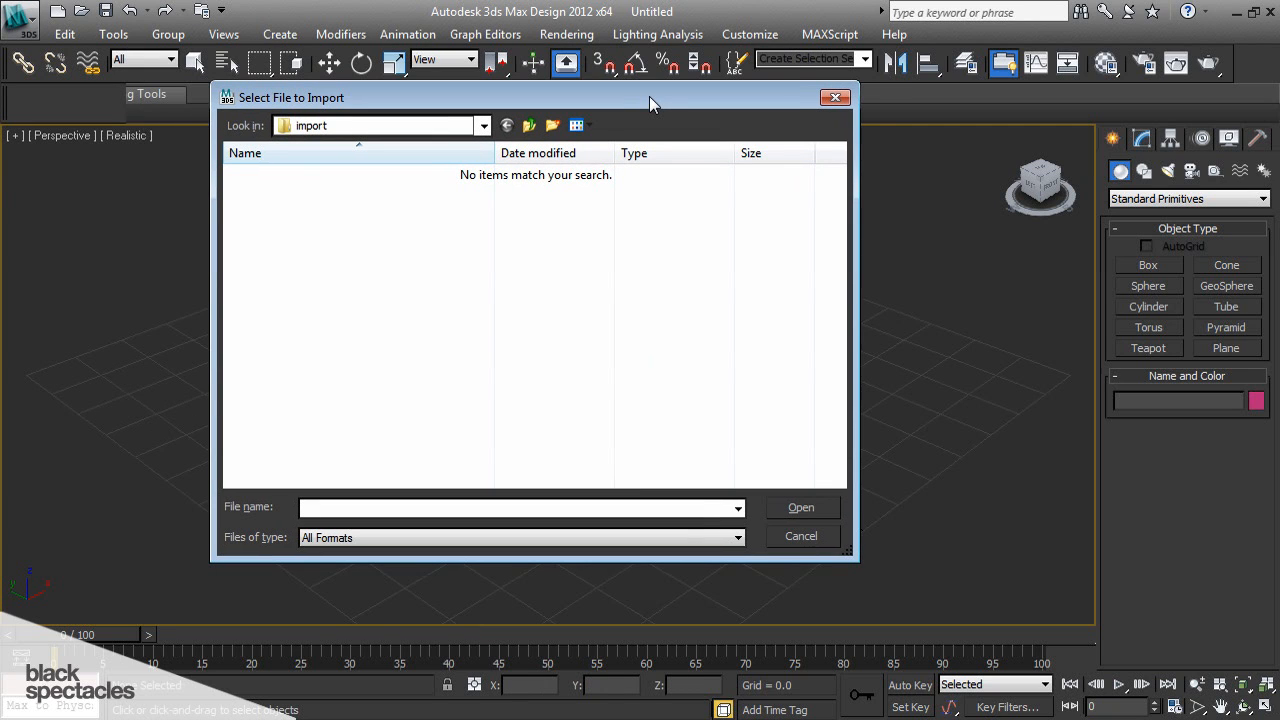
click(483, 125)
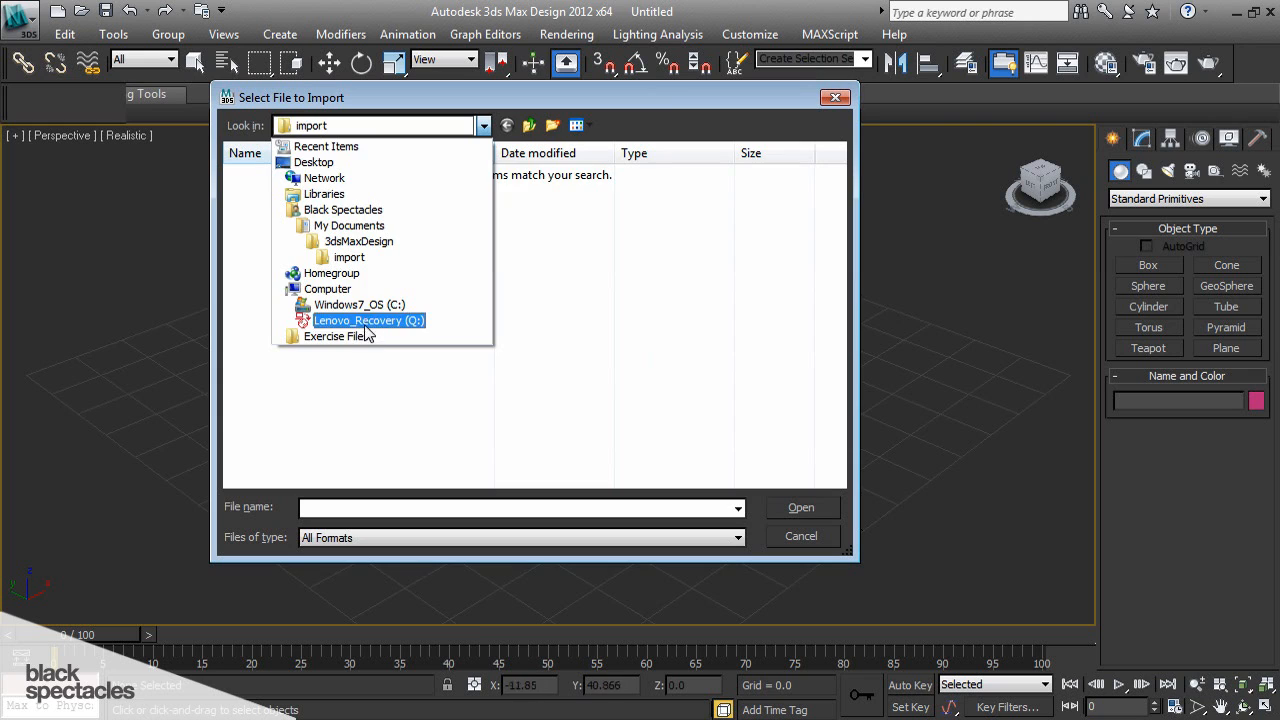
click(338, 336)
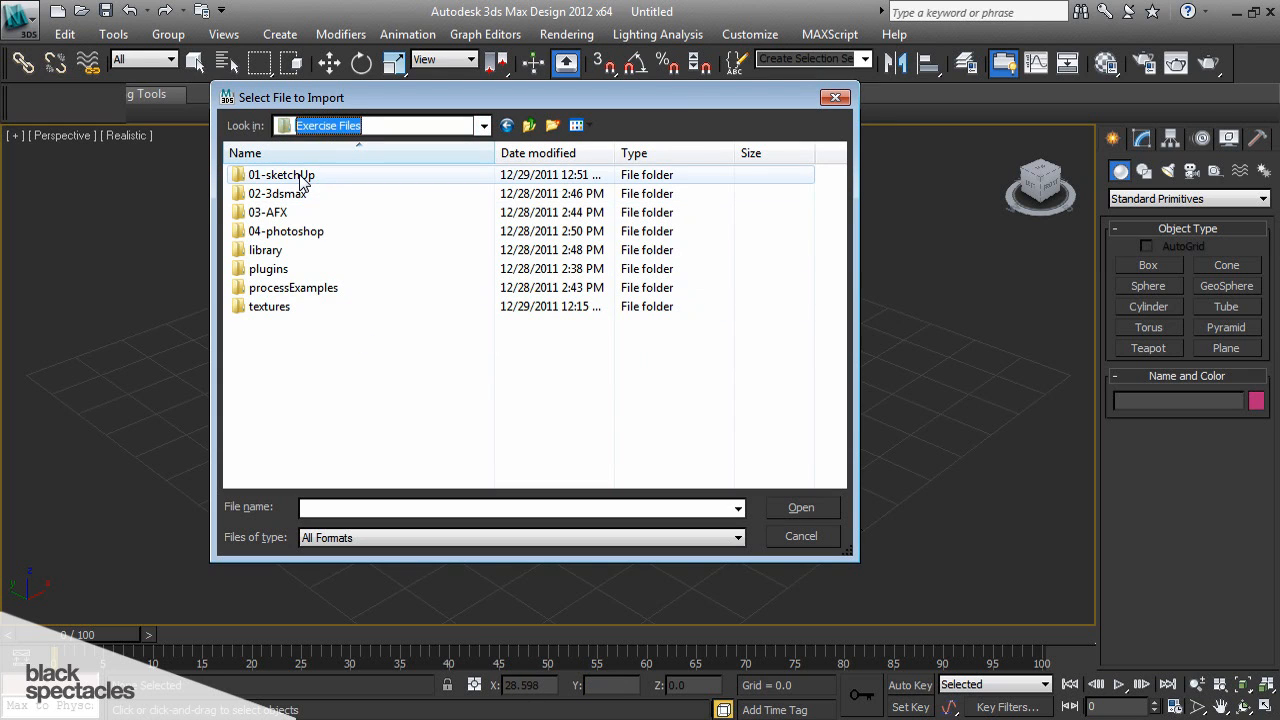
double_click(281, 174)
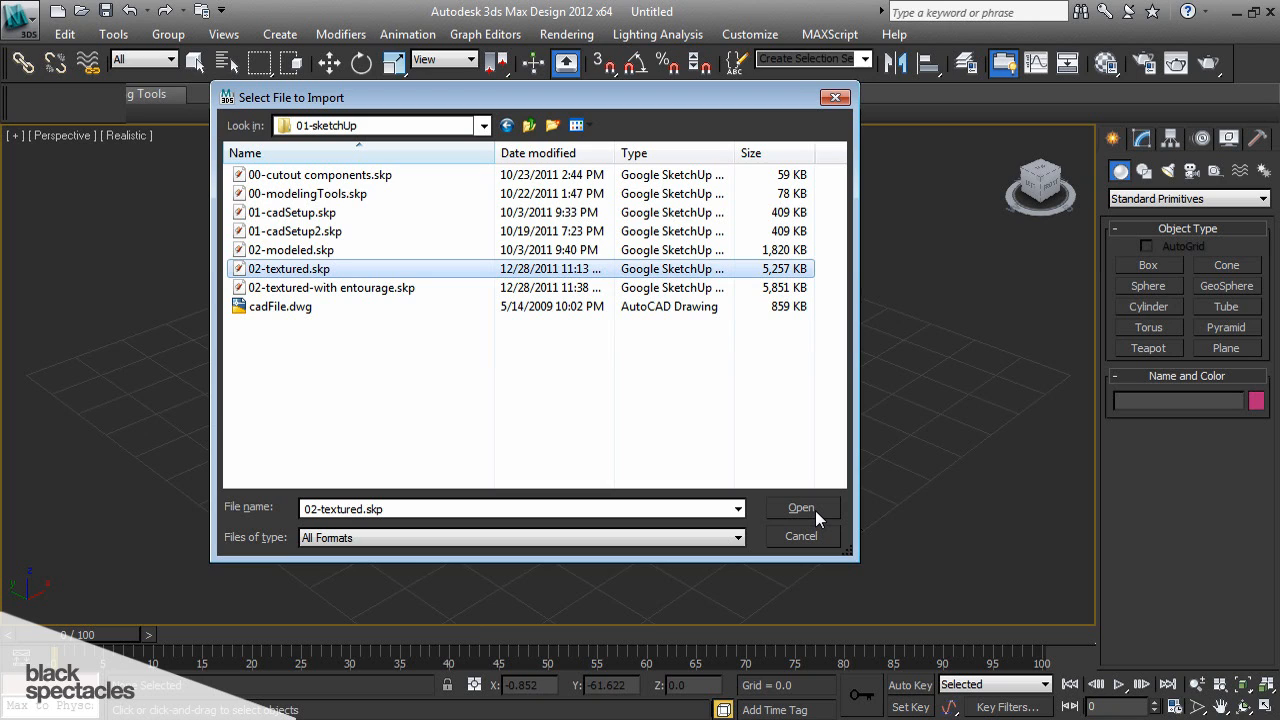
click(801, 508)
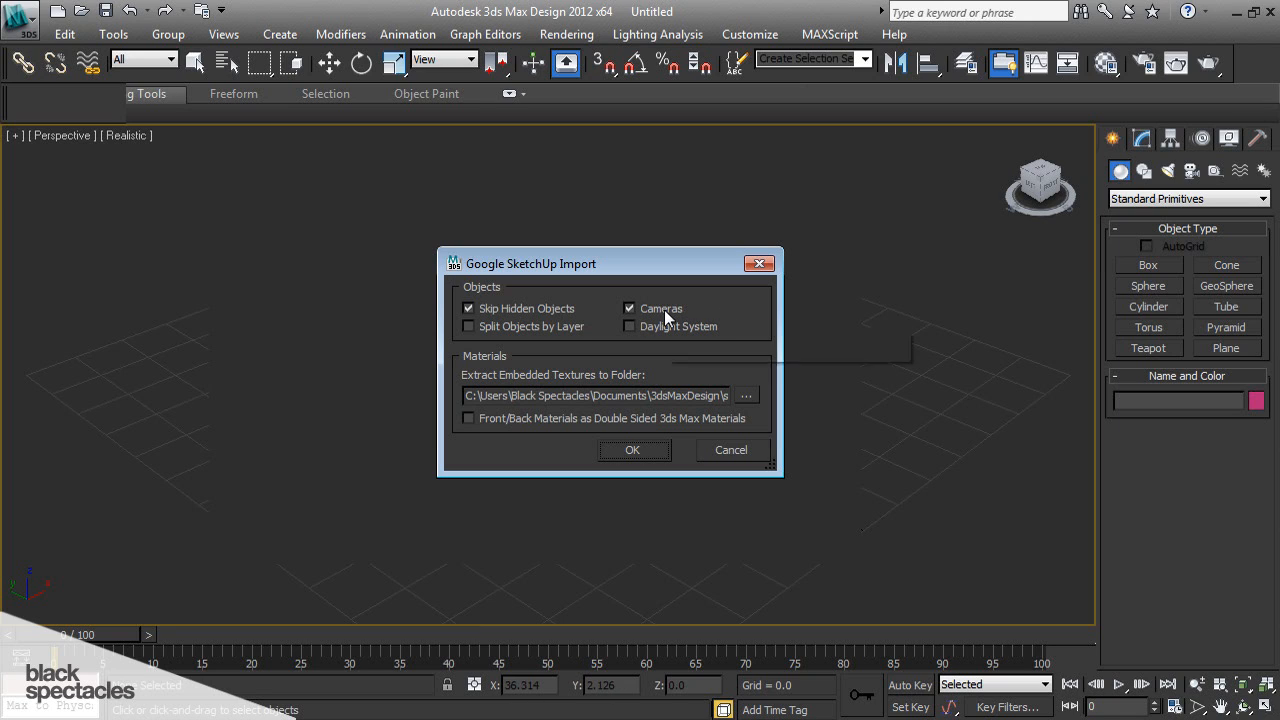
mouse_move(661, 308)
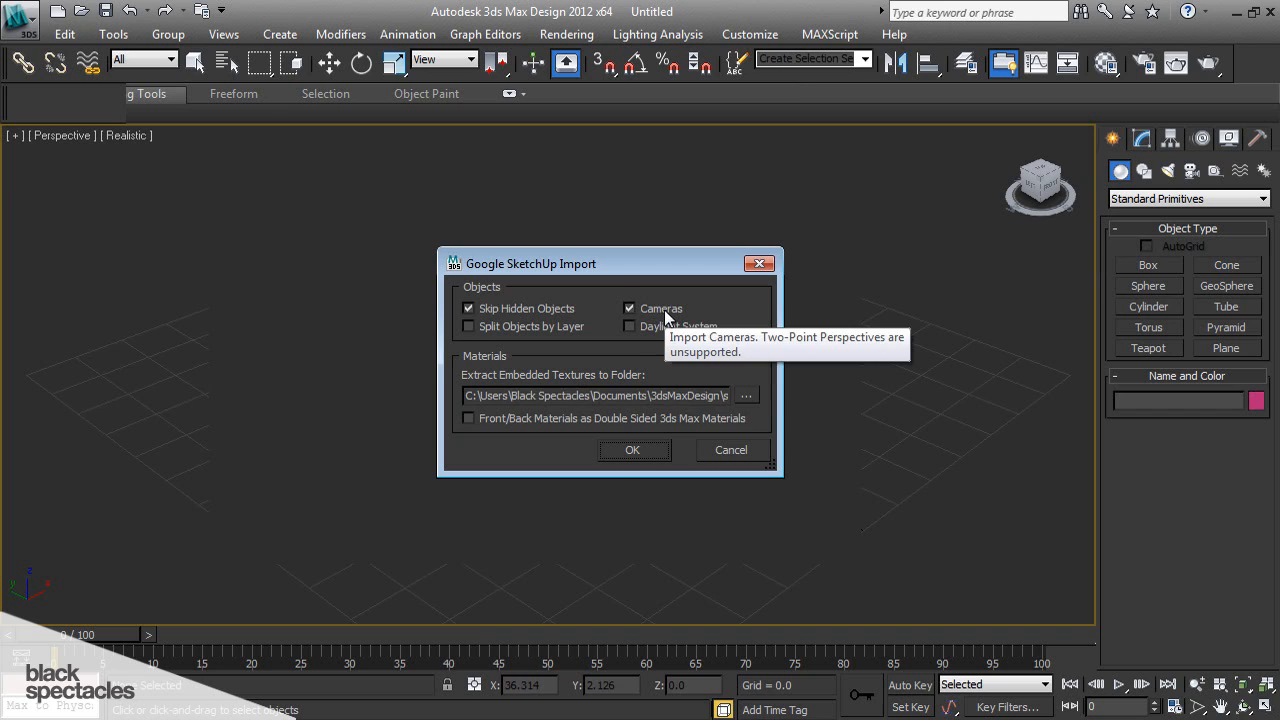
mouse_move(668, 343)
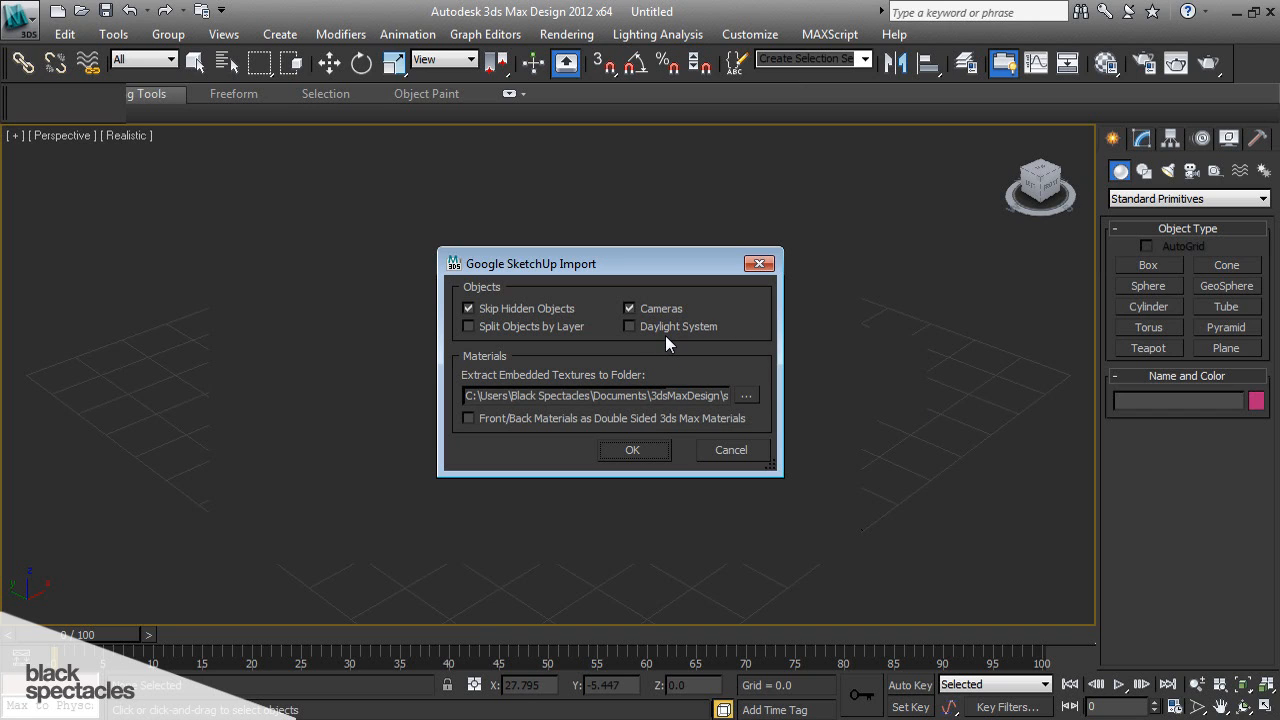
mouse_move(705, 343)
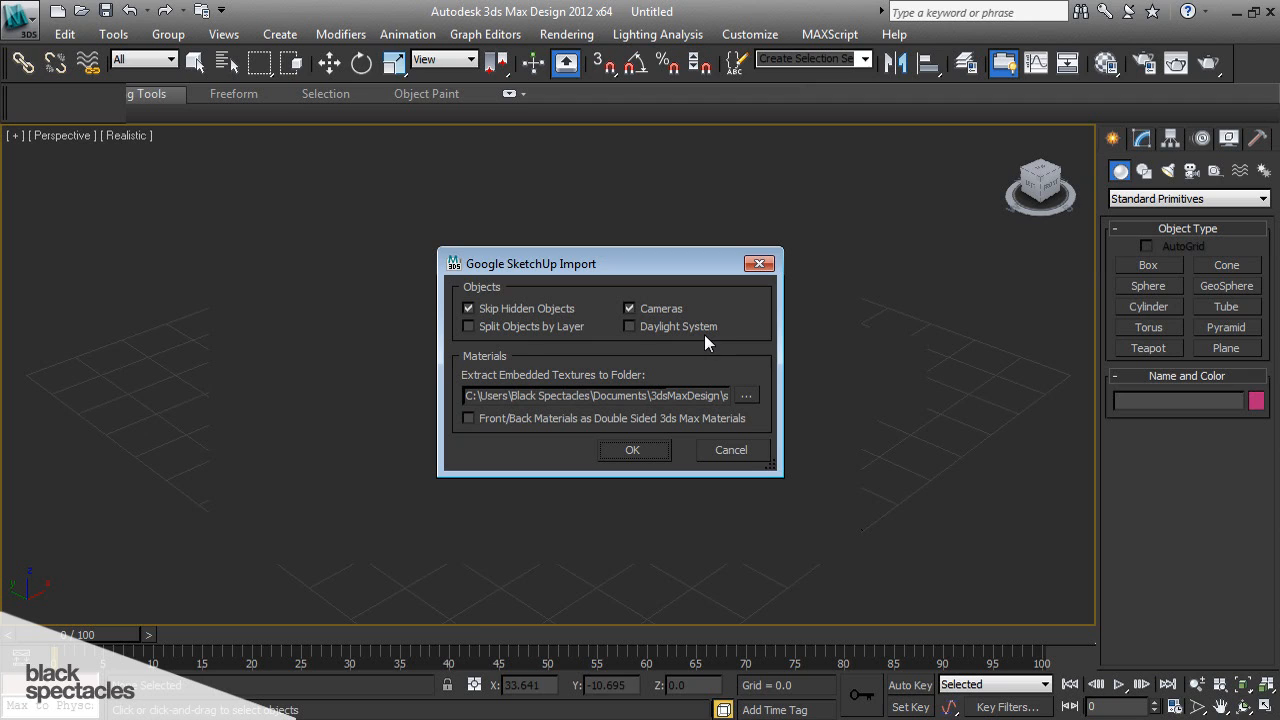
mouse_move(532, 326)
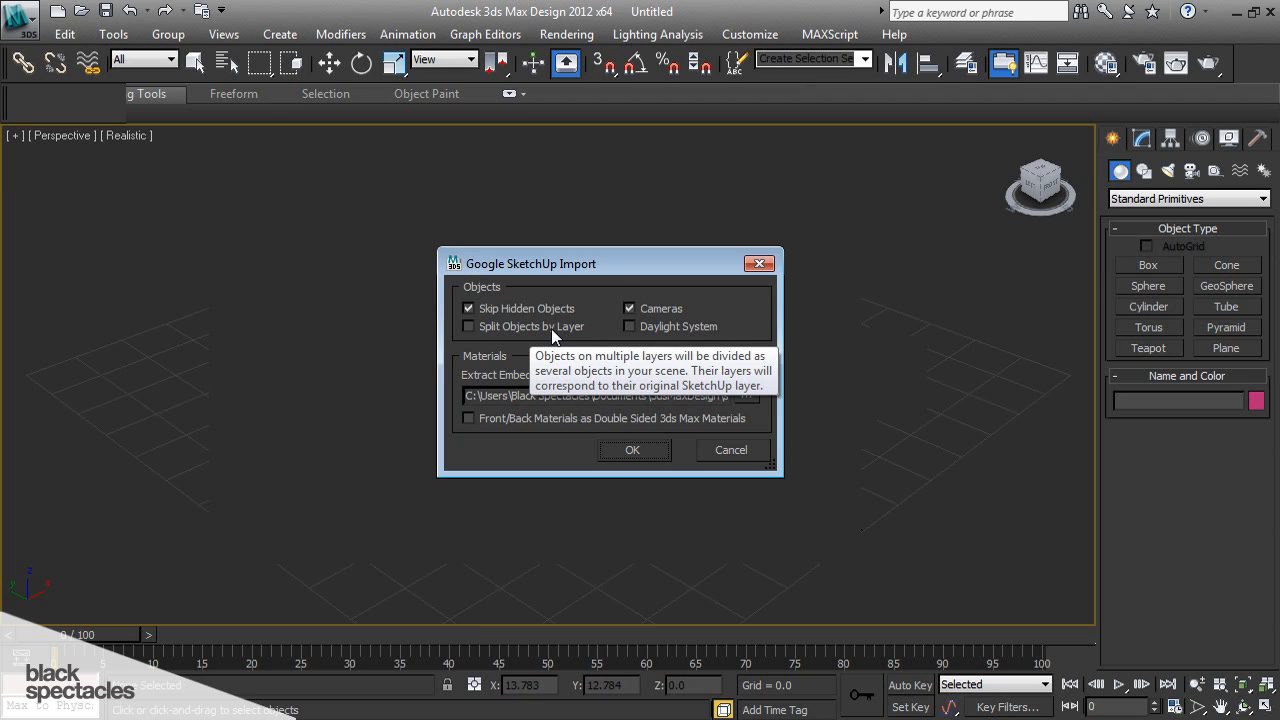
mouse_move(489, 343)
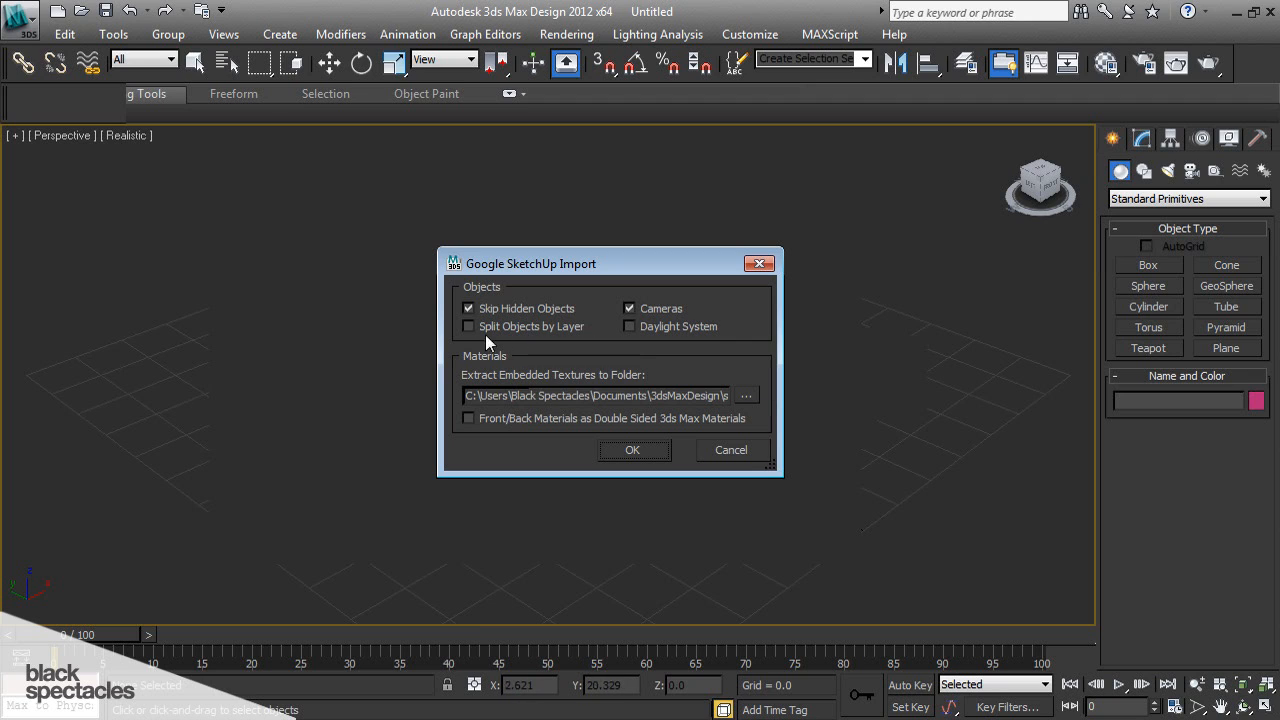
mouse_move(475, 330)
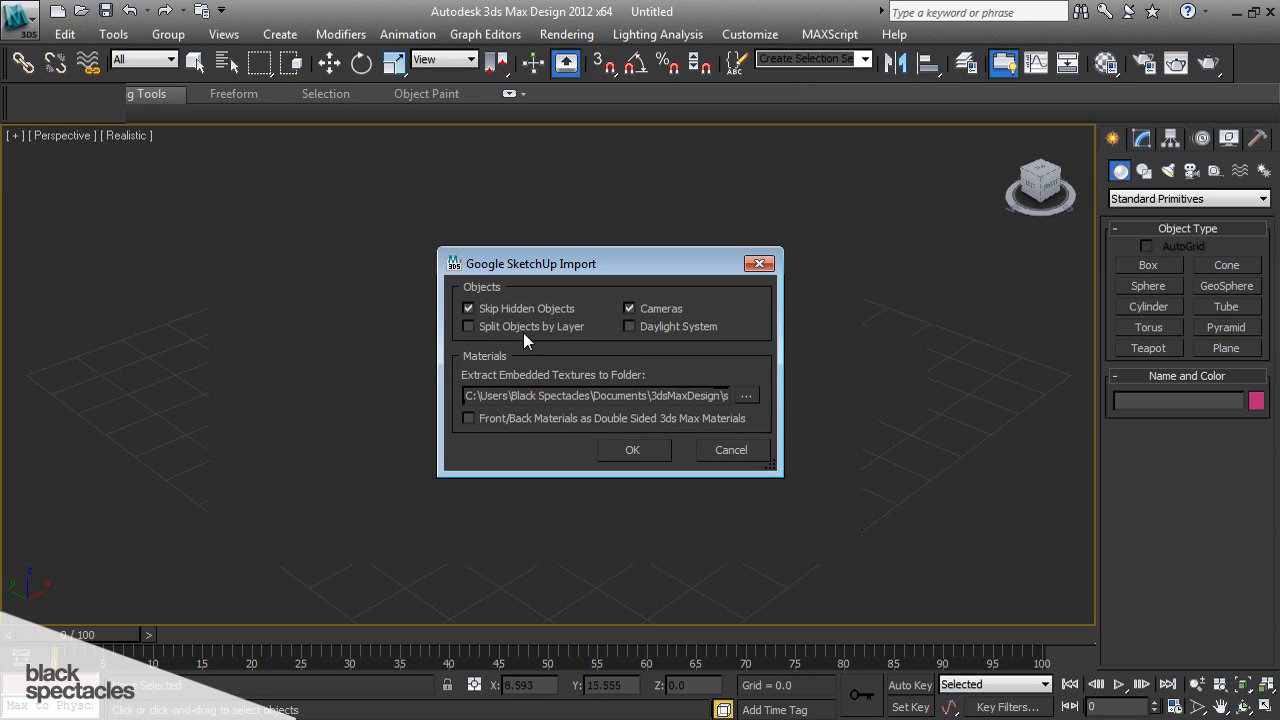
mouse_move(629, 308)
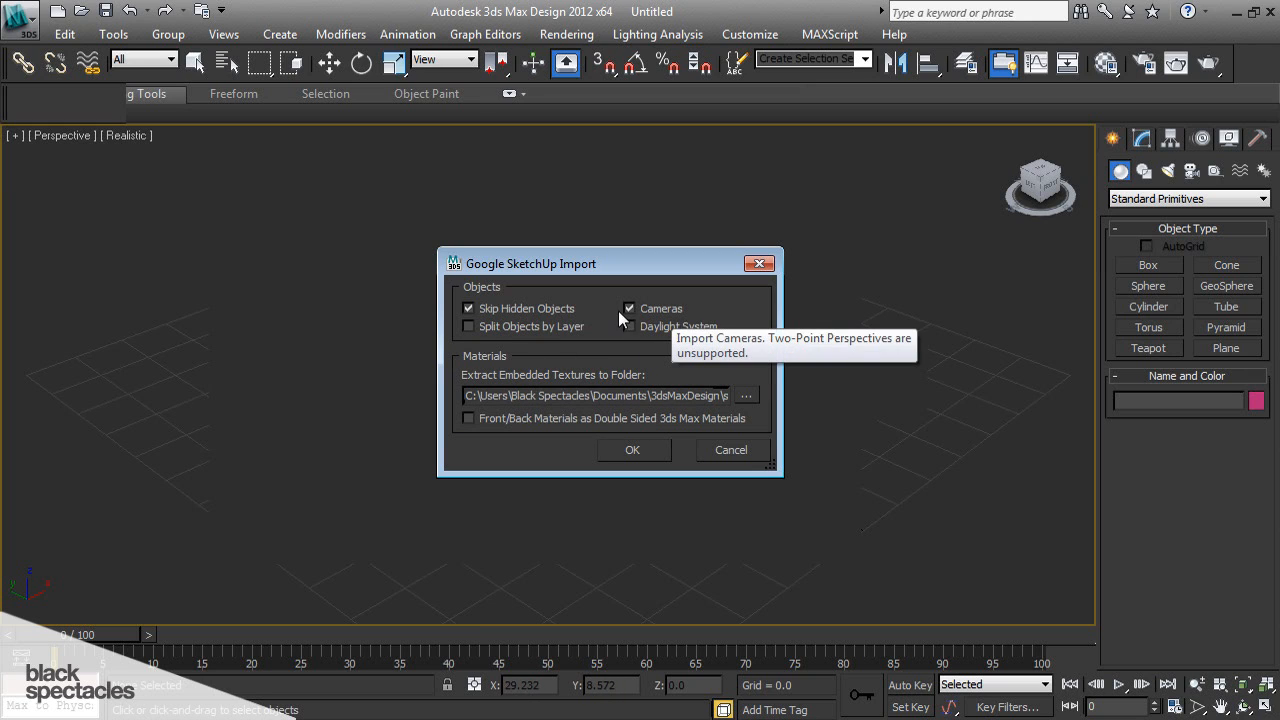
mouse_move(660, 326)
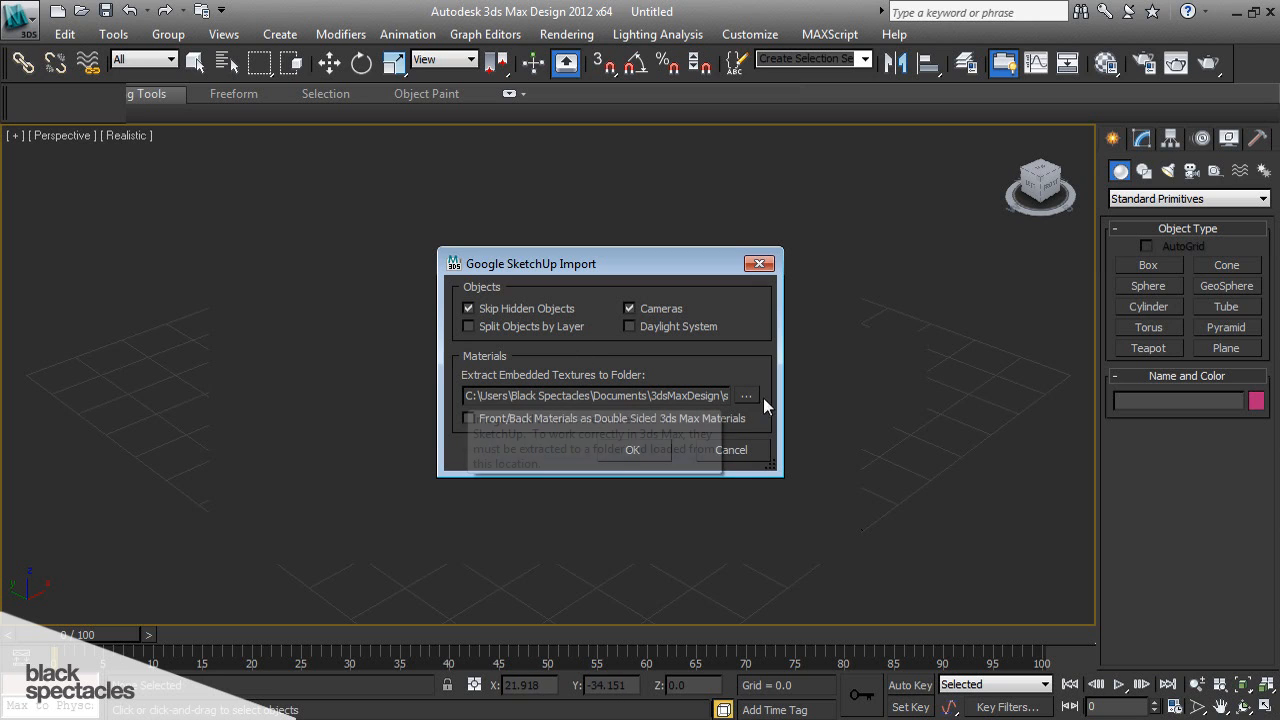
- Set Extract Embedded Textures to the Exercise Files > textures folder
click(746, 395)
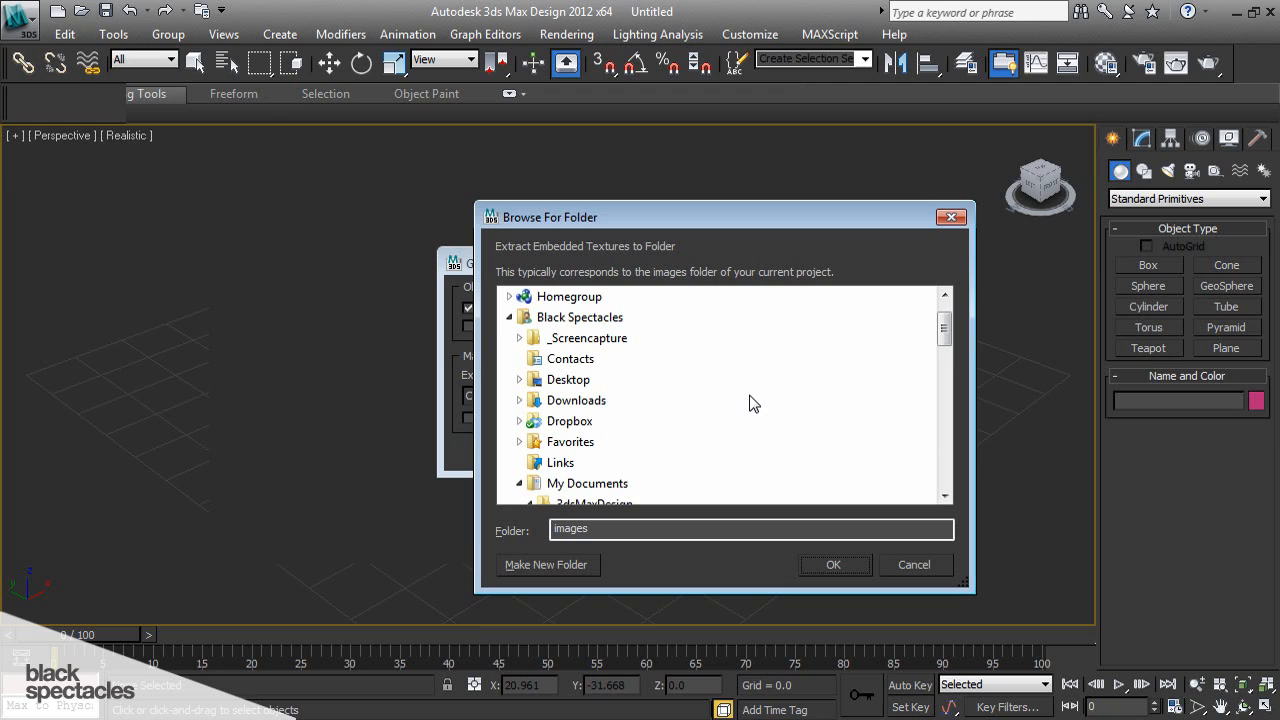
drag(720, 216, 660, 210)
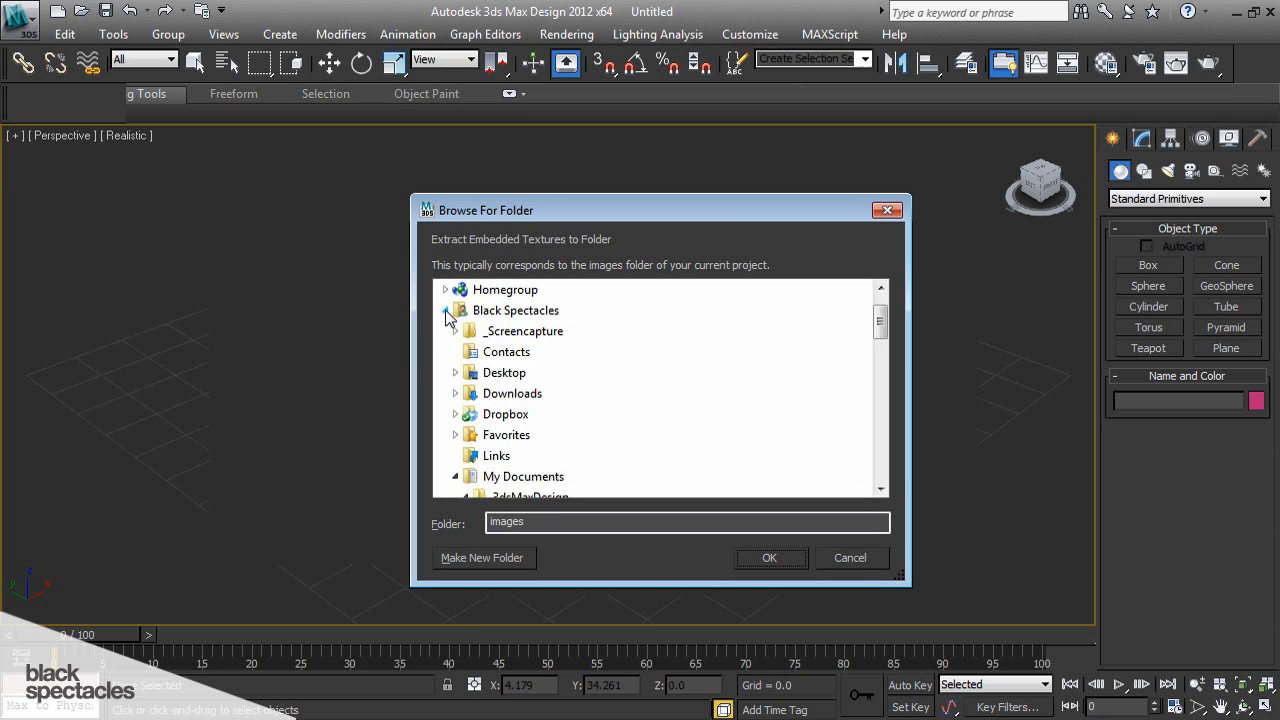
click(507, 392)
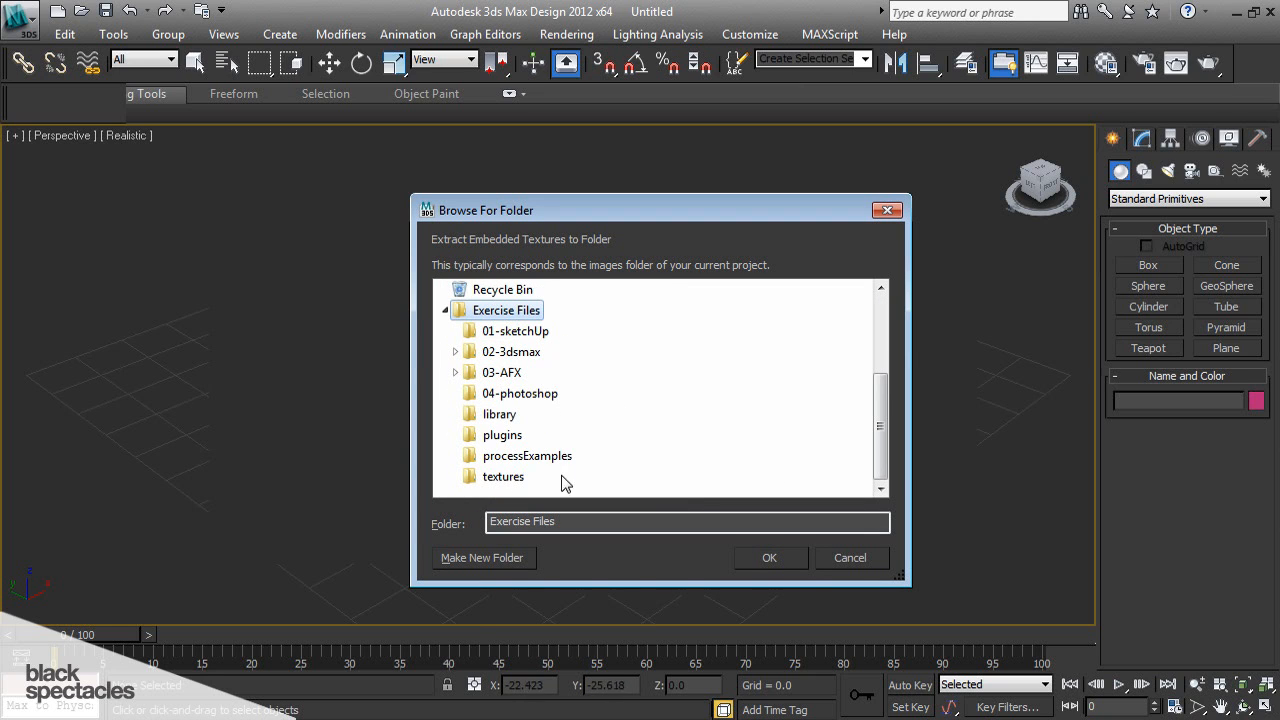
click(503, 476)
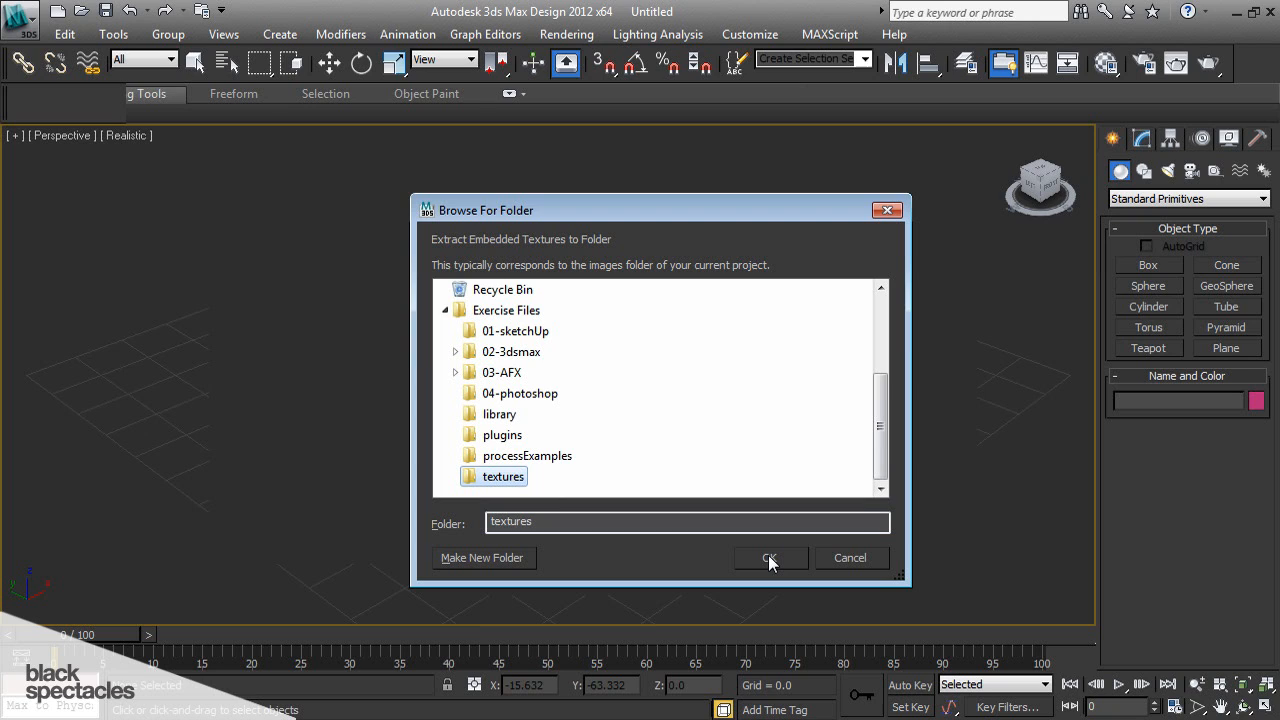
click(769, 558)
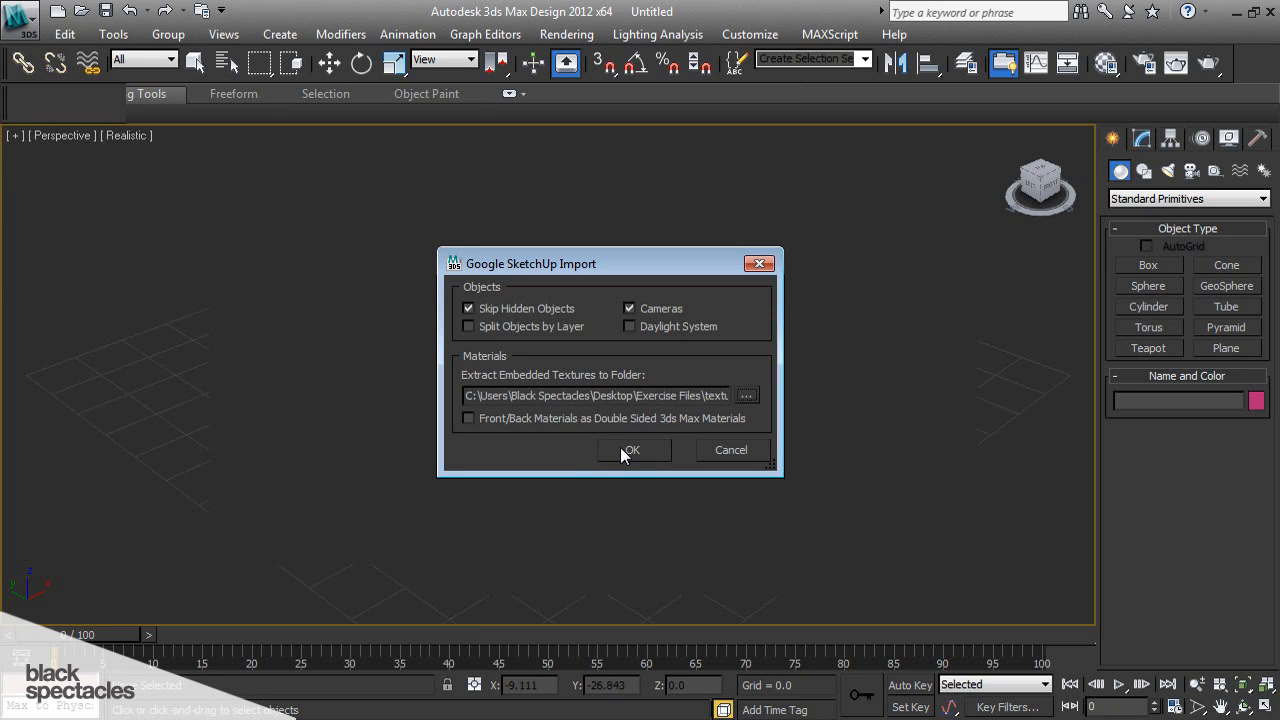
click(631, 449)
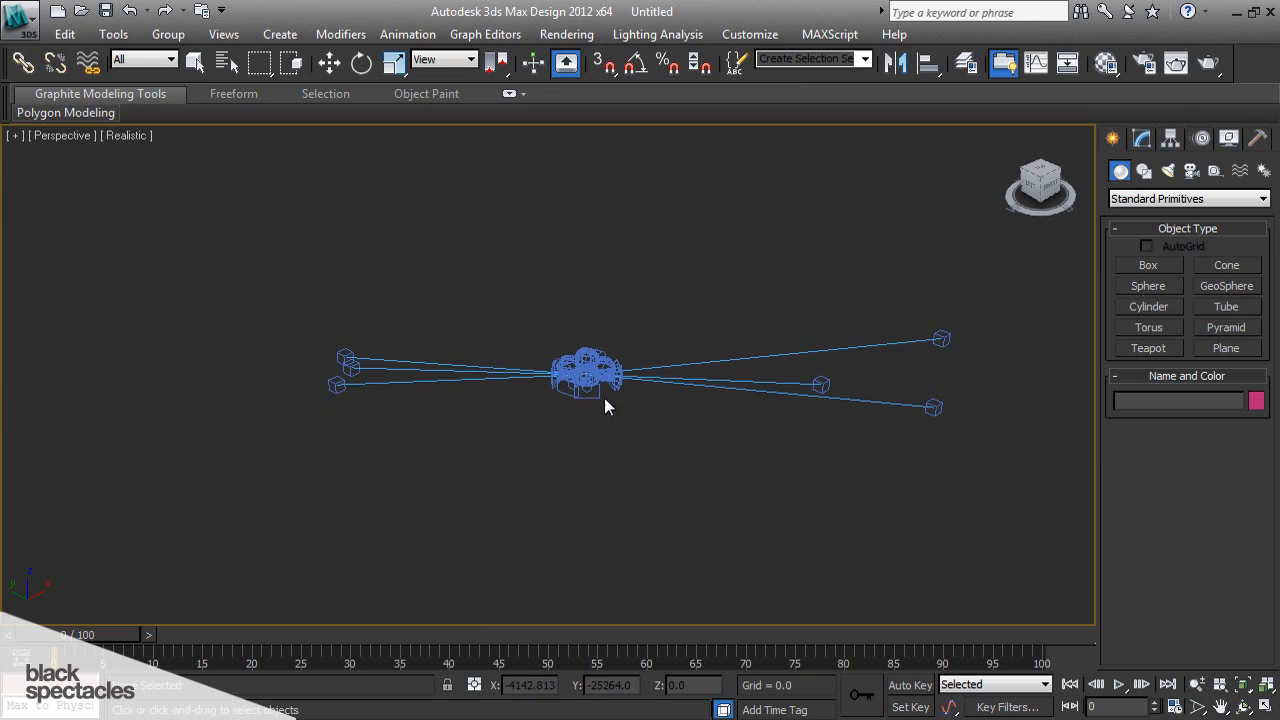
- Zoom and pan over the house, select camera Scene 004 and show its Target Camera settings
drag(605, 405, 630, 390)
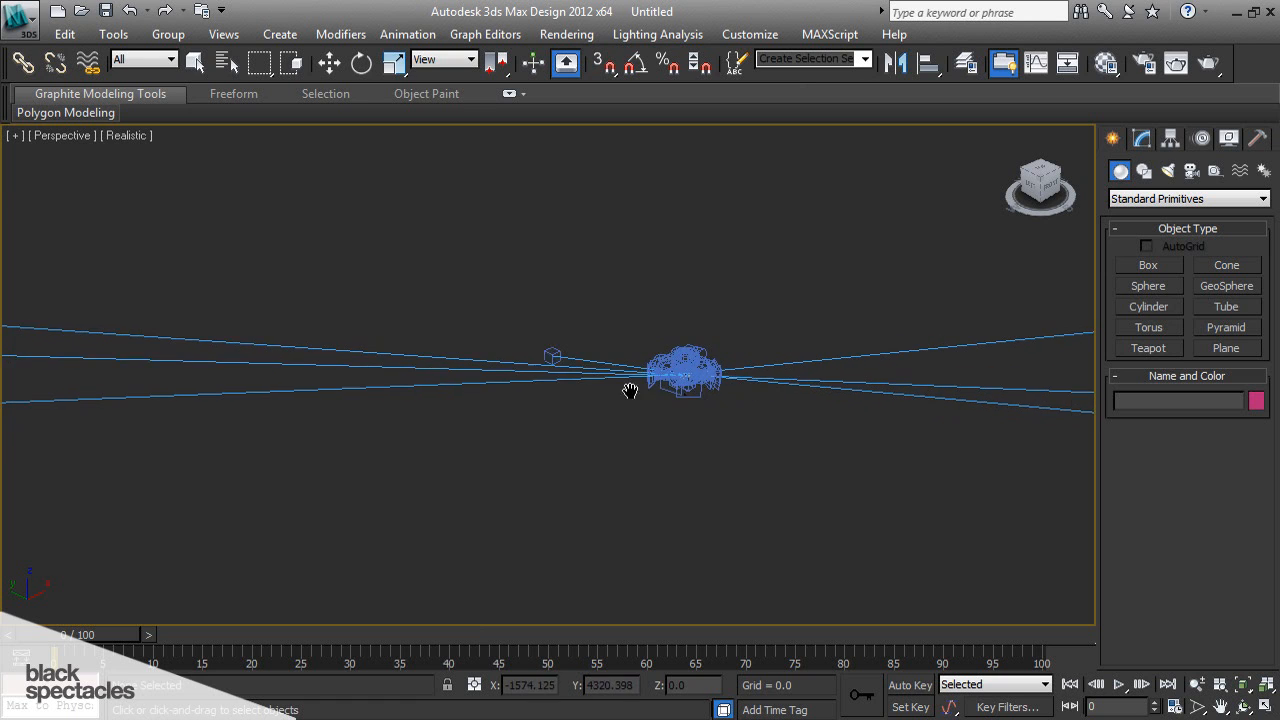
drag(630, 390, 705, 403)
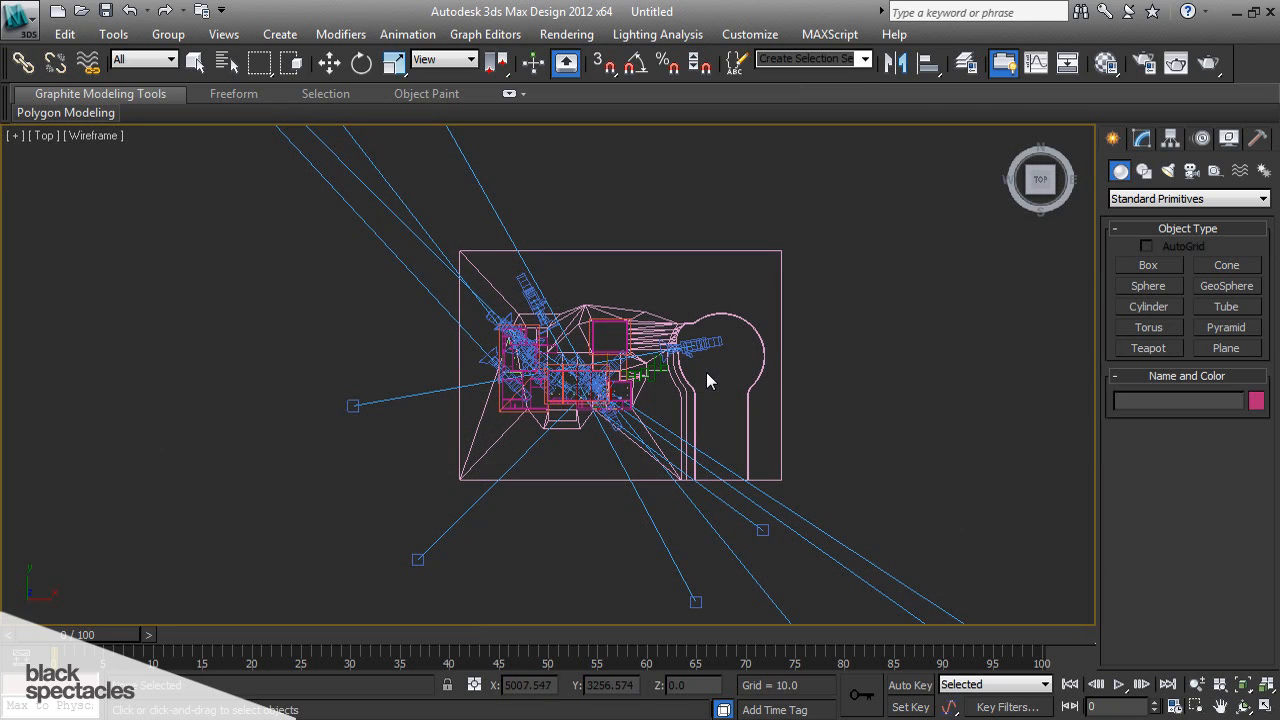
mouse_move(800, 390)
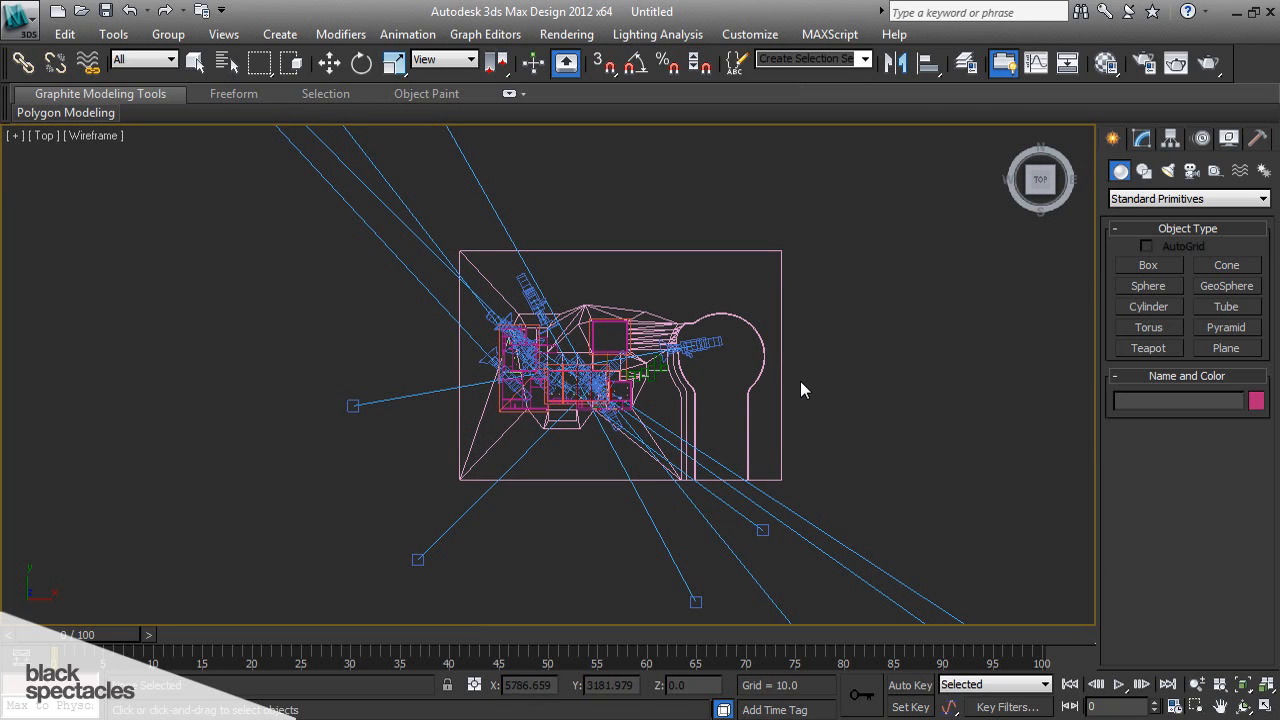
mouse_move(740, 375)
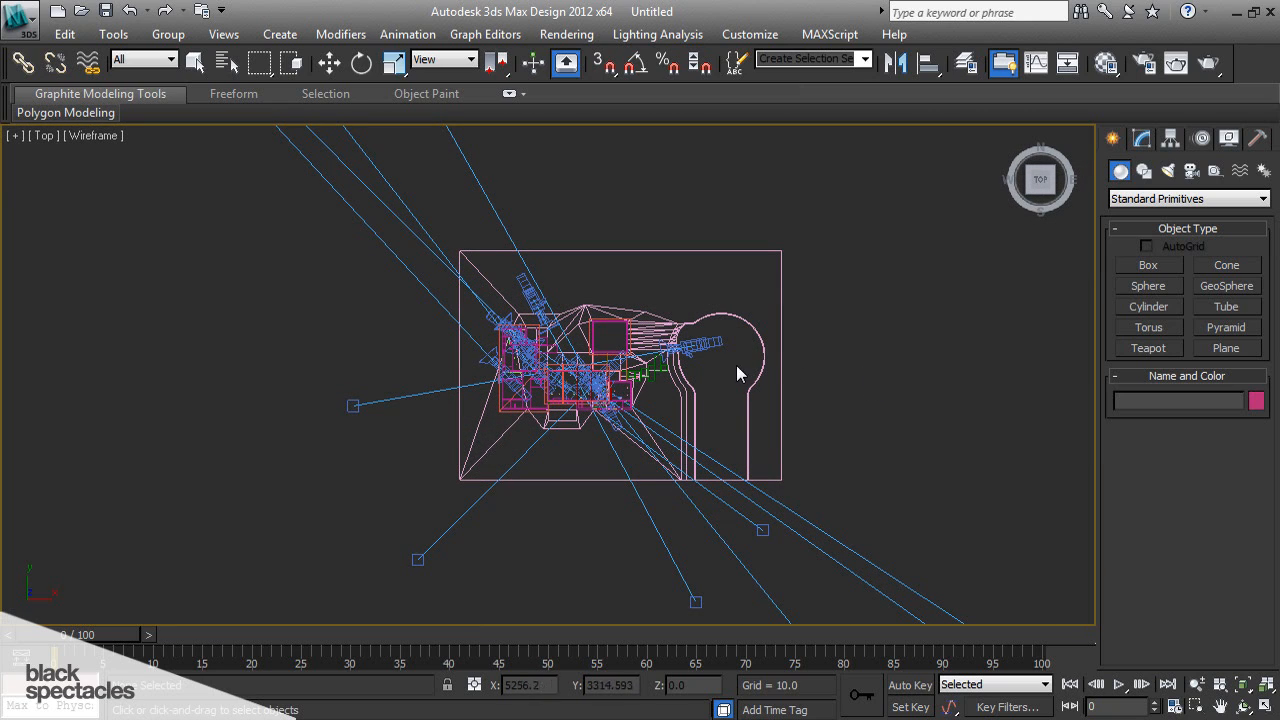
mouse_move(700, 343)
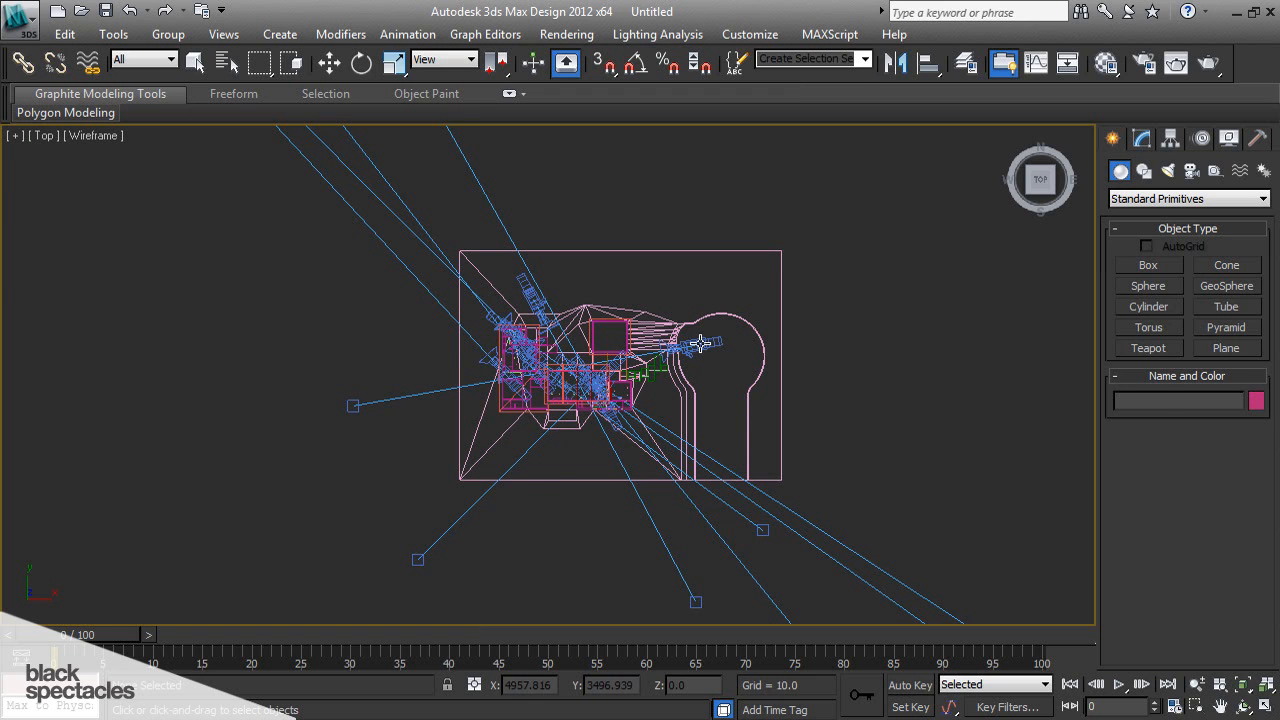
click(535, 295)
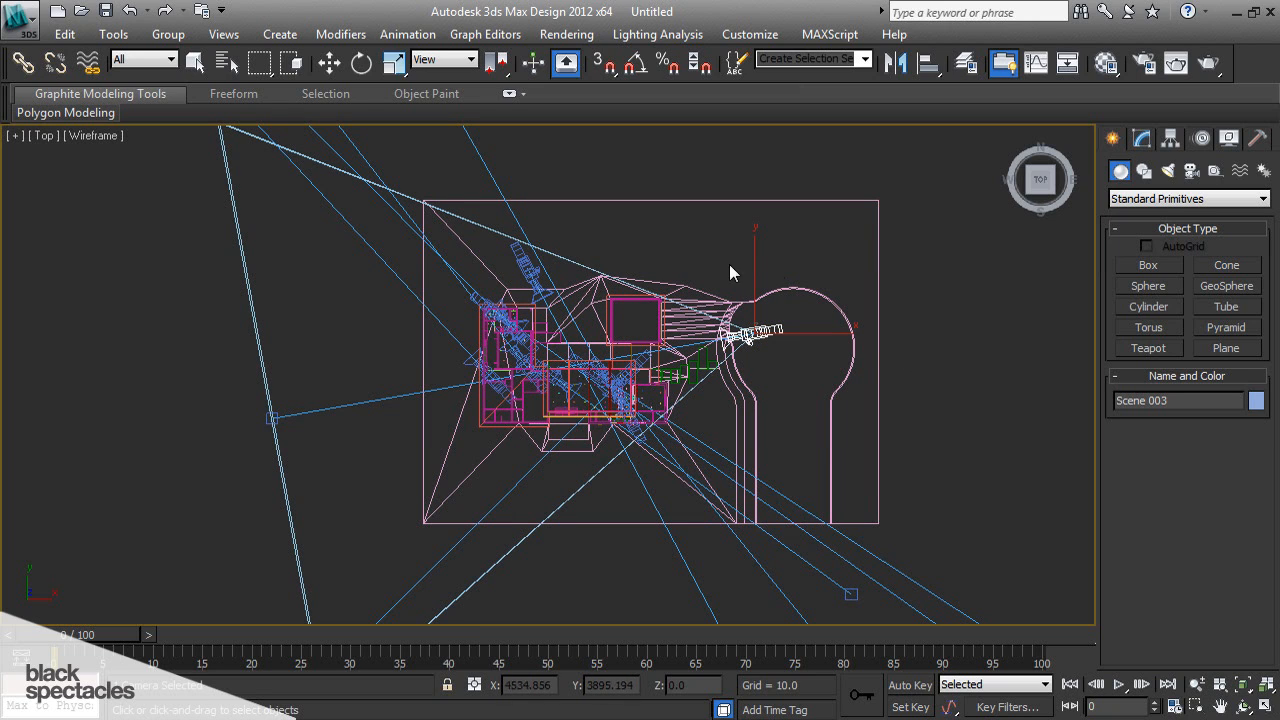
mouse_move(890, 283)
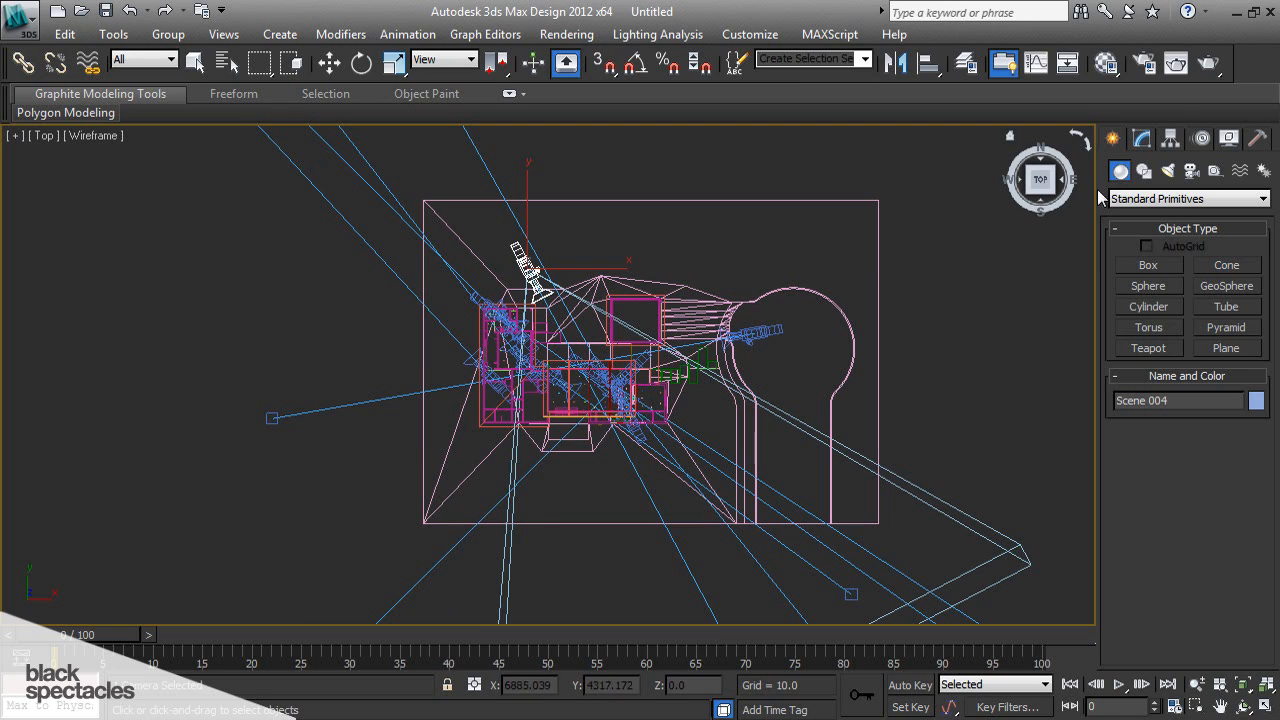
click(1140, 139)
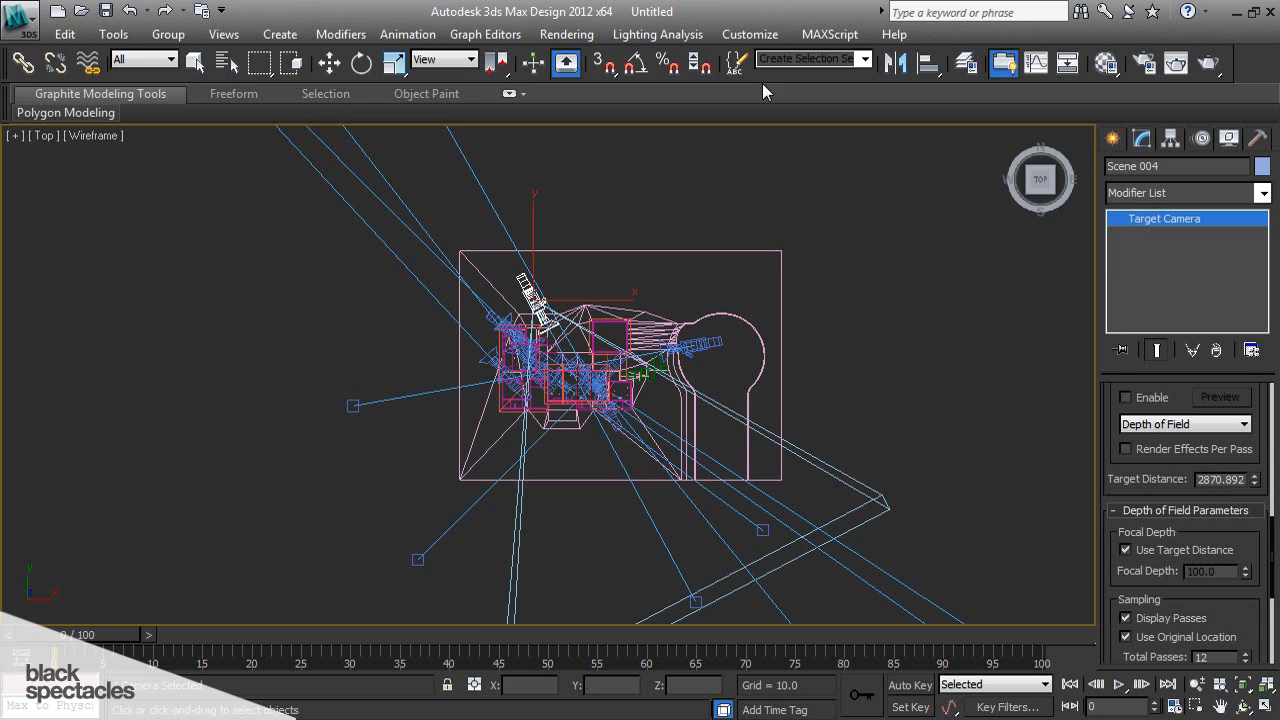
- Set units to US Standard Feet w/Decimal Inches, with Inches as the default unit
click(749, 34)
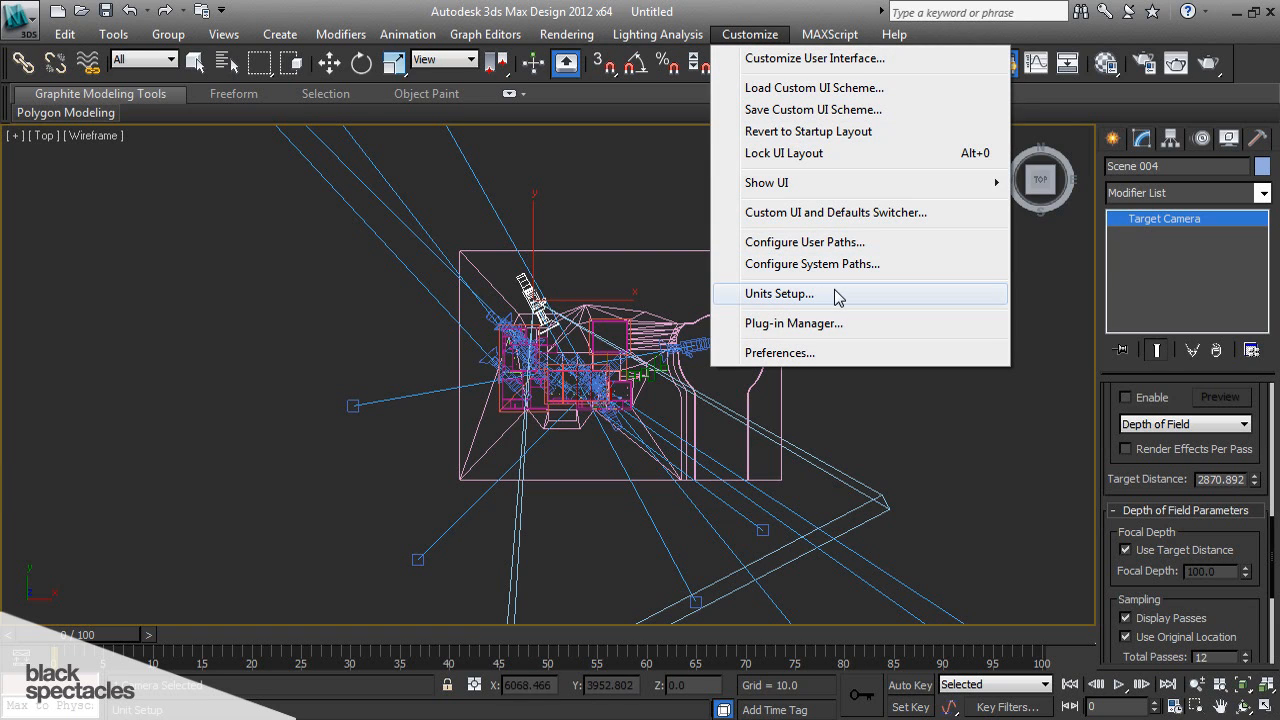
click(779, 293)
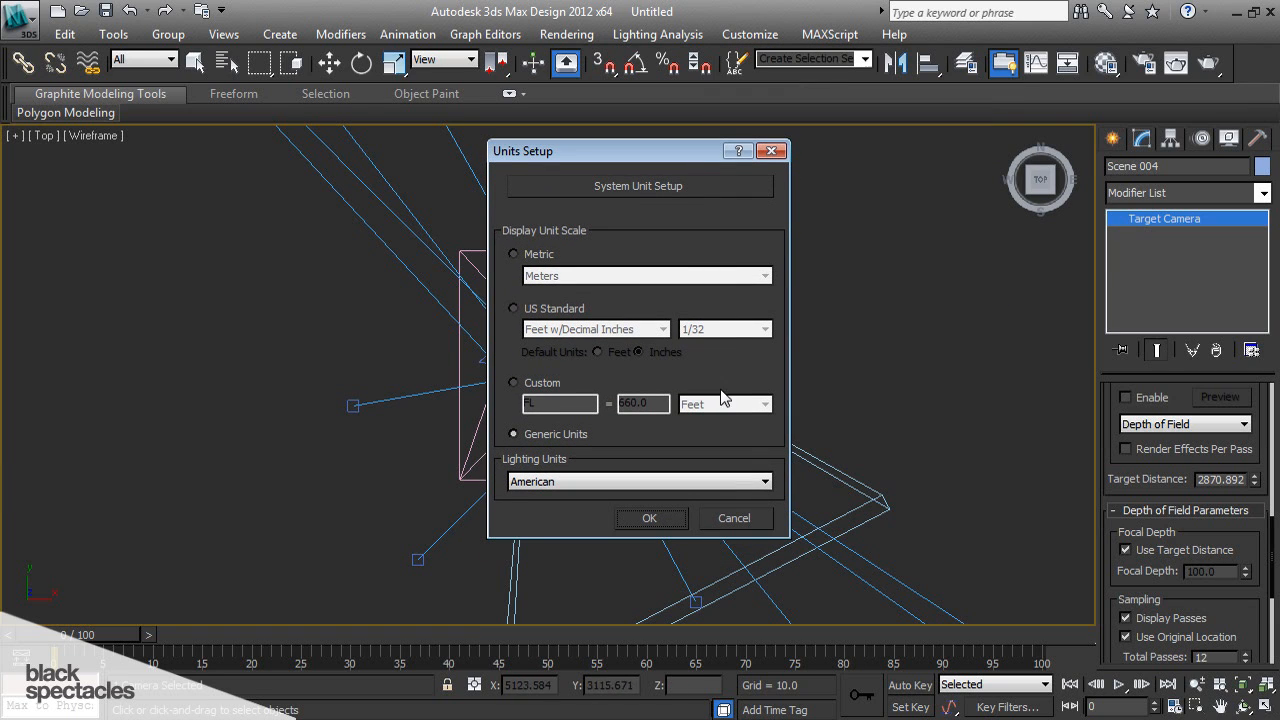
click(514, 308)
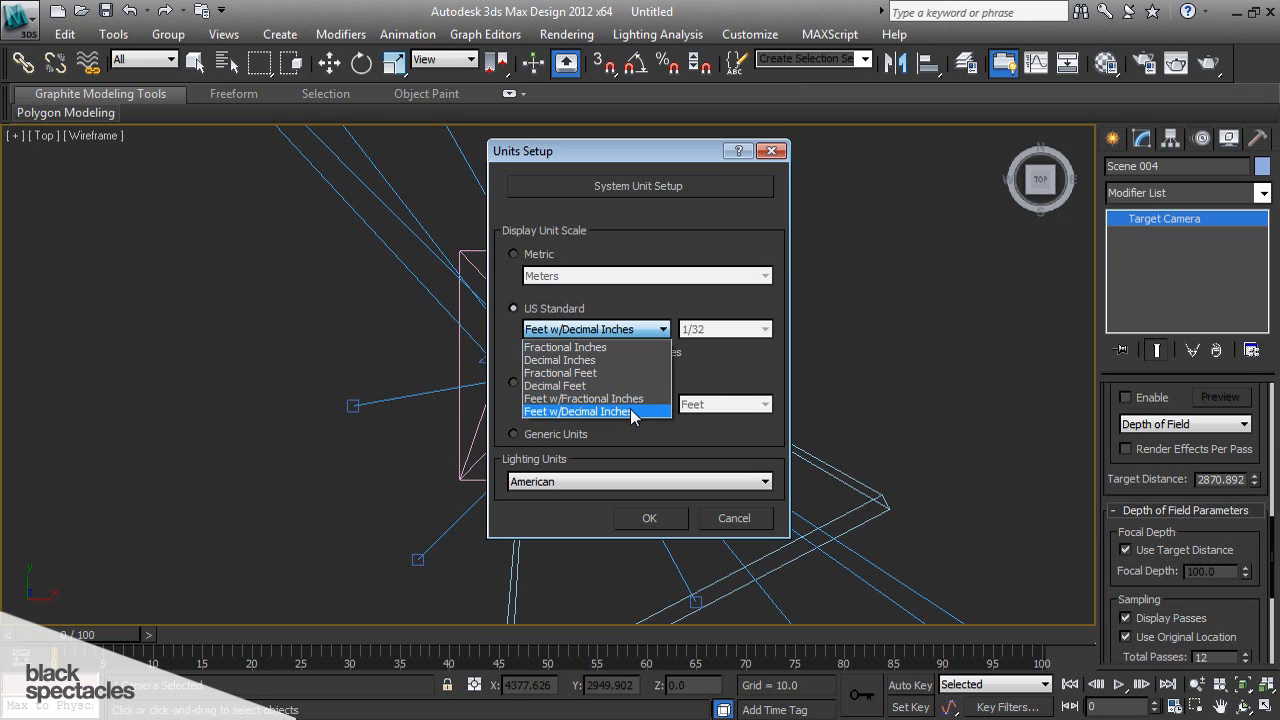
click(576, 411)
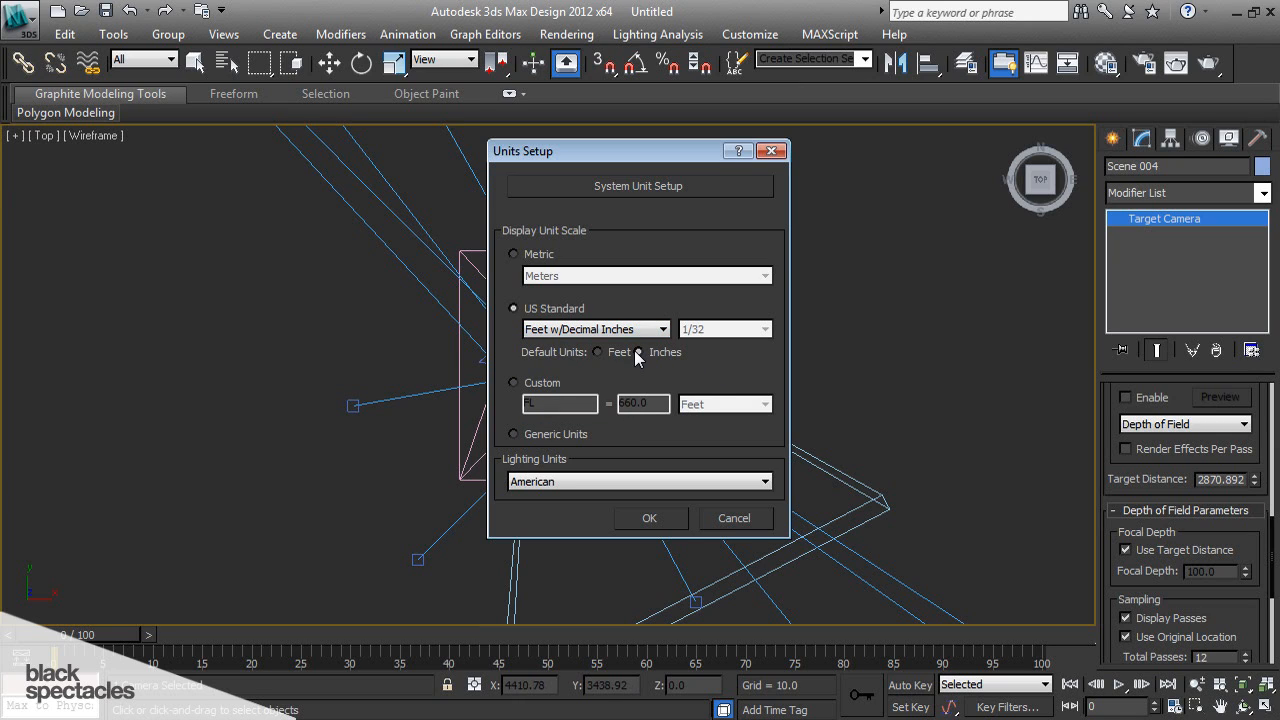
mouse_move(717, 358)
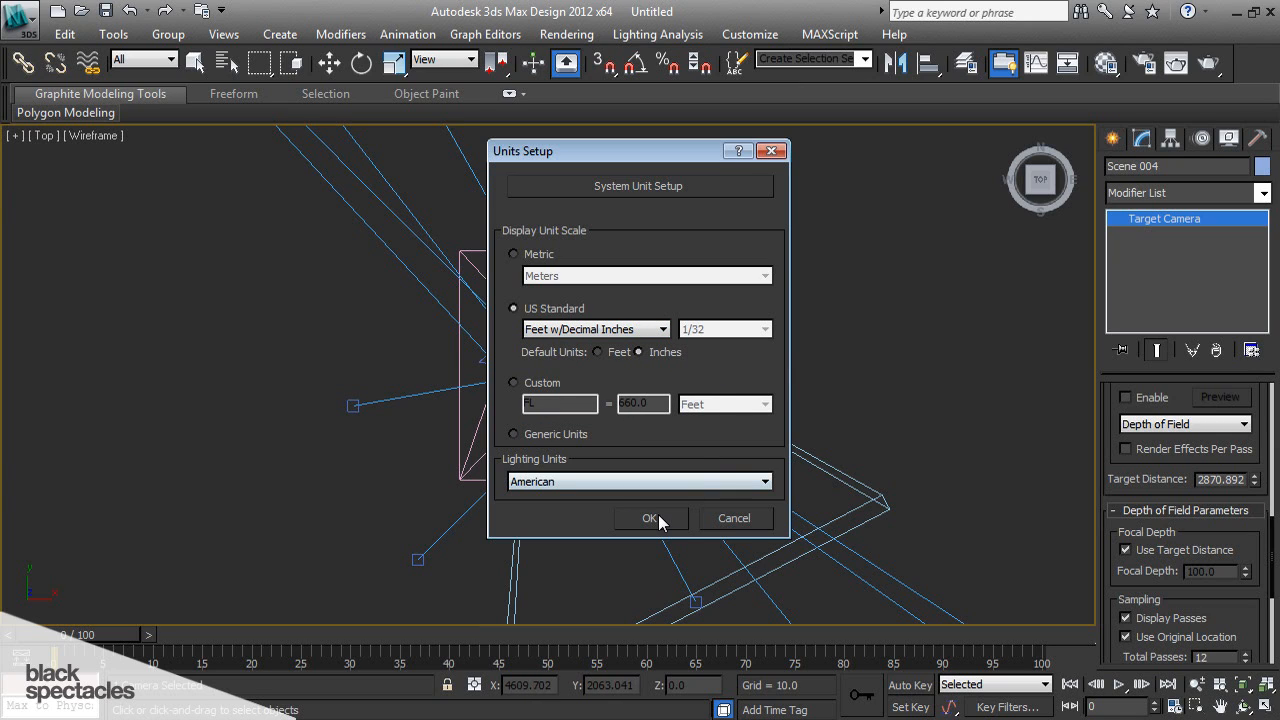
click(638, 481)
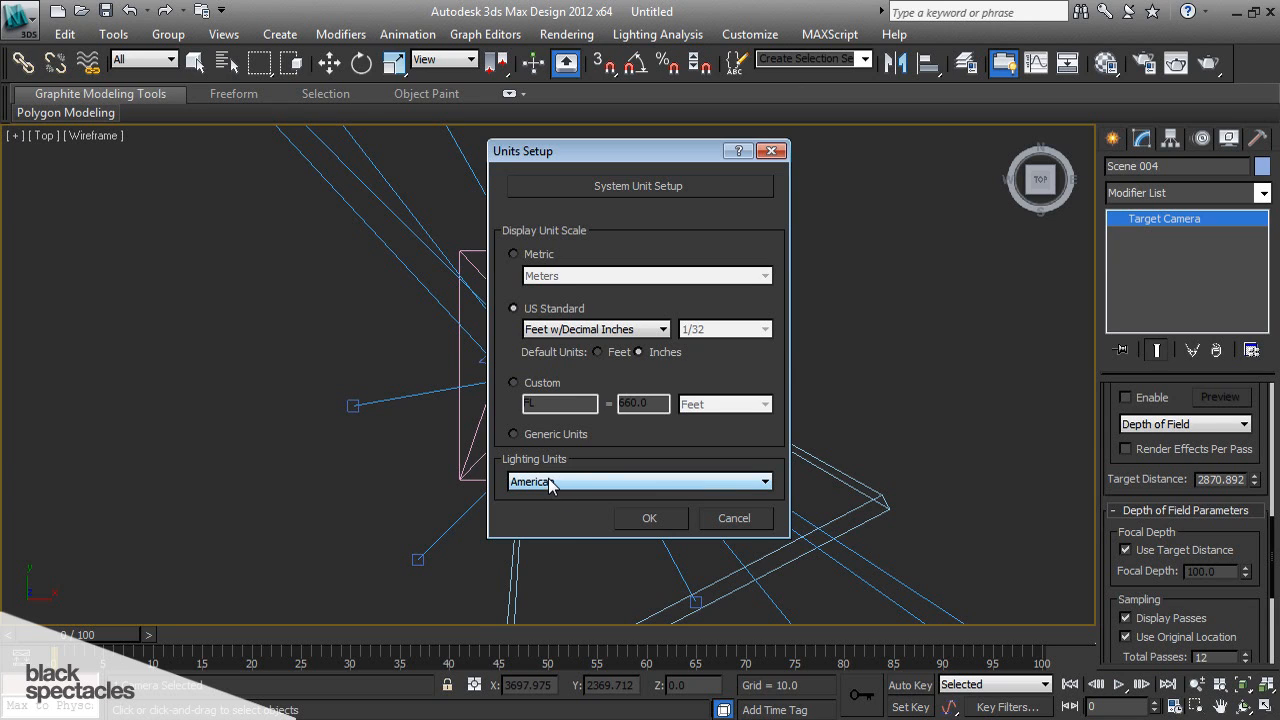
click(638, 481)
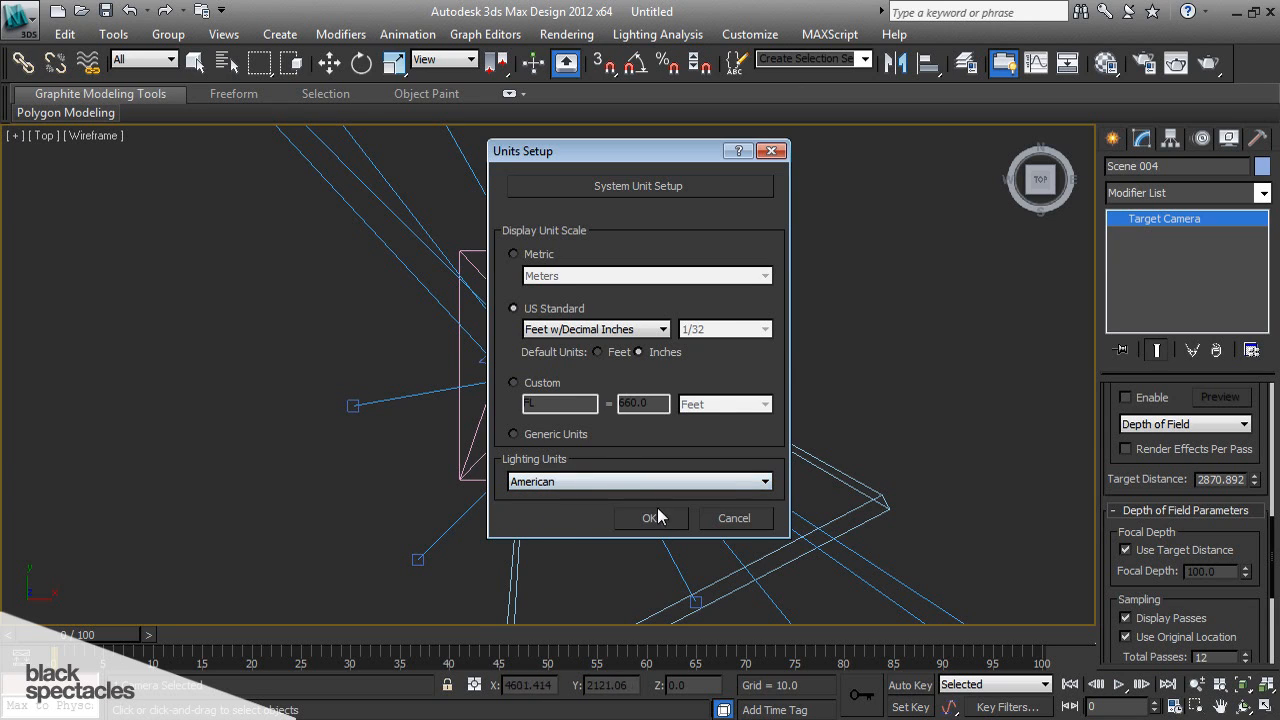
click(651, 518)
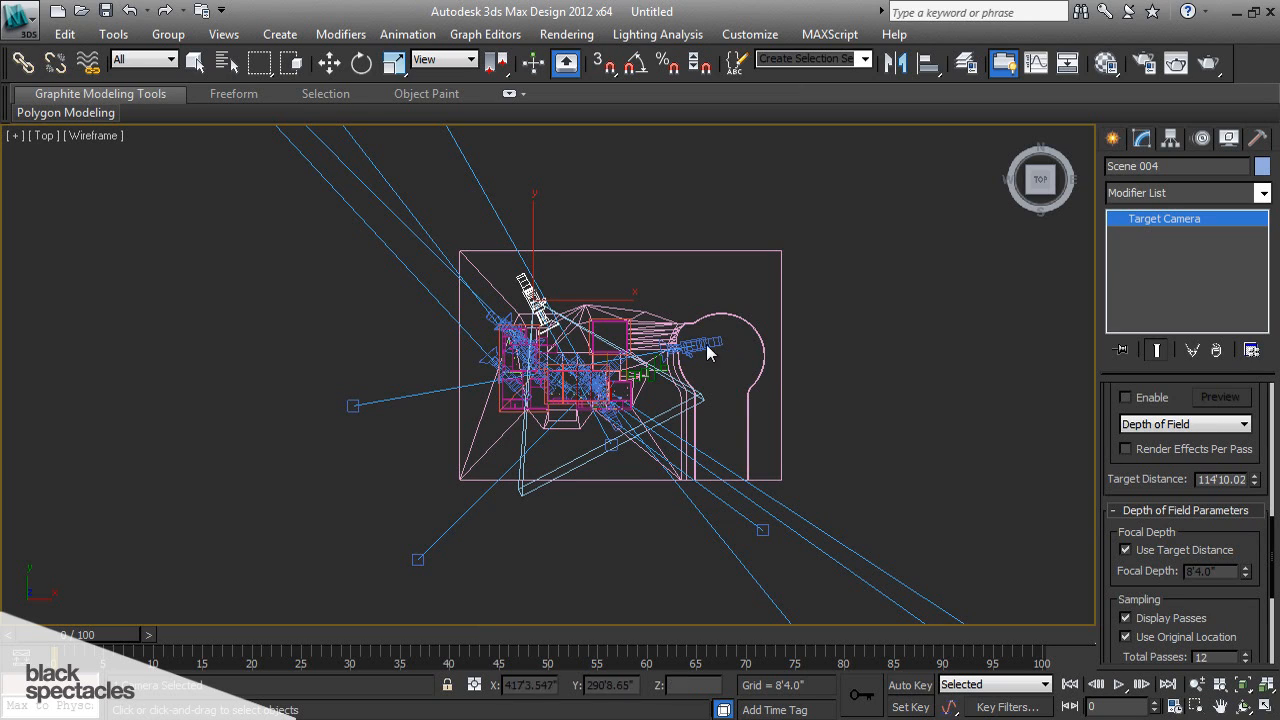
- Drag camera Scene 003's Target Distance spinner down, then select camera Scene 005
drag(1254, 478, 1254, 485)
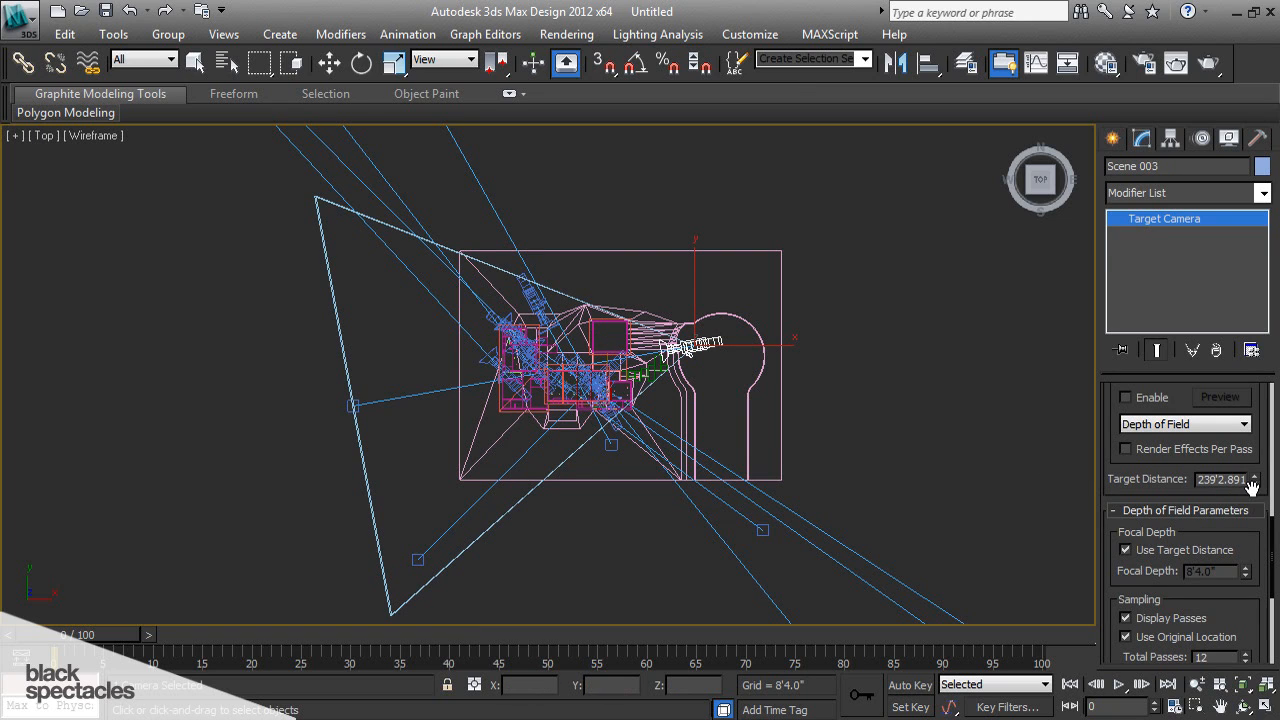
drag(1254, 479, 1254, 495)
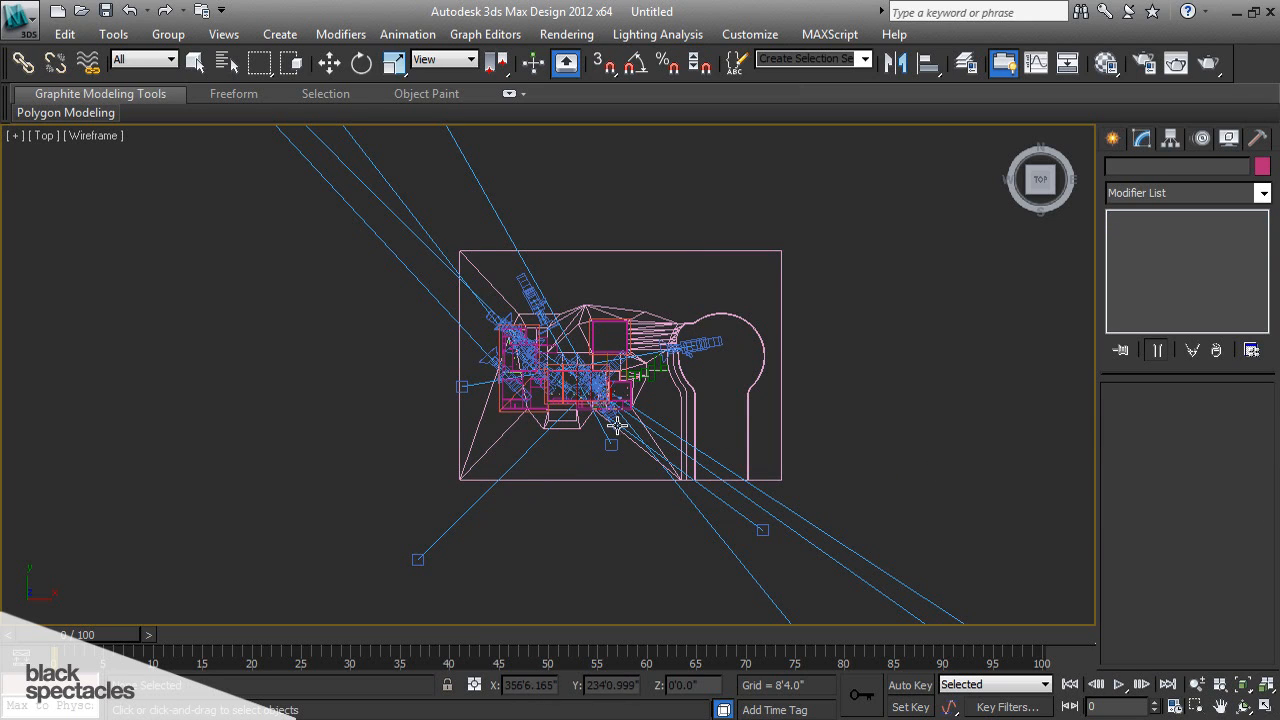
click(607, 405)
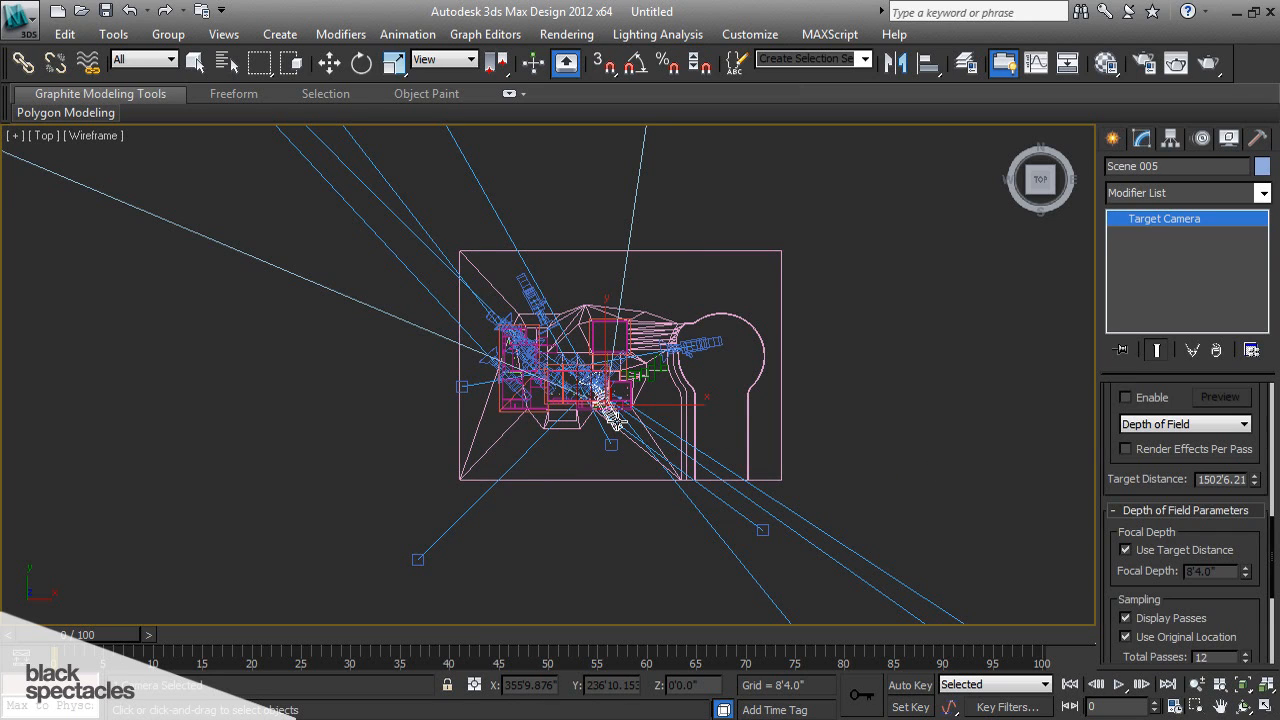
mouse_move(190, 150)
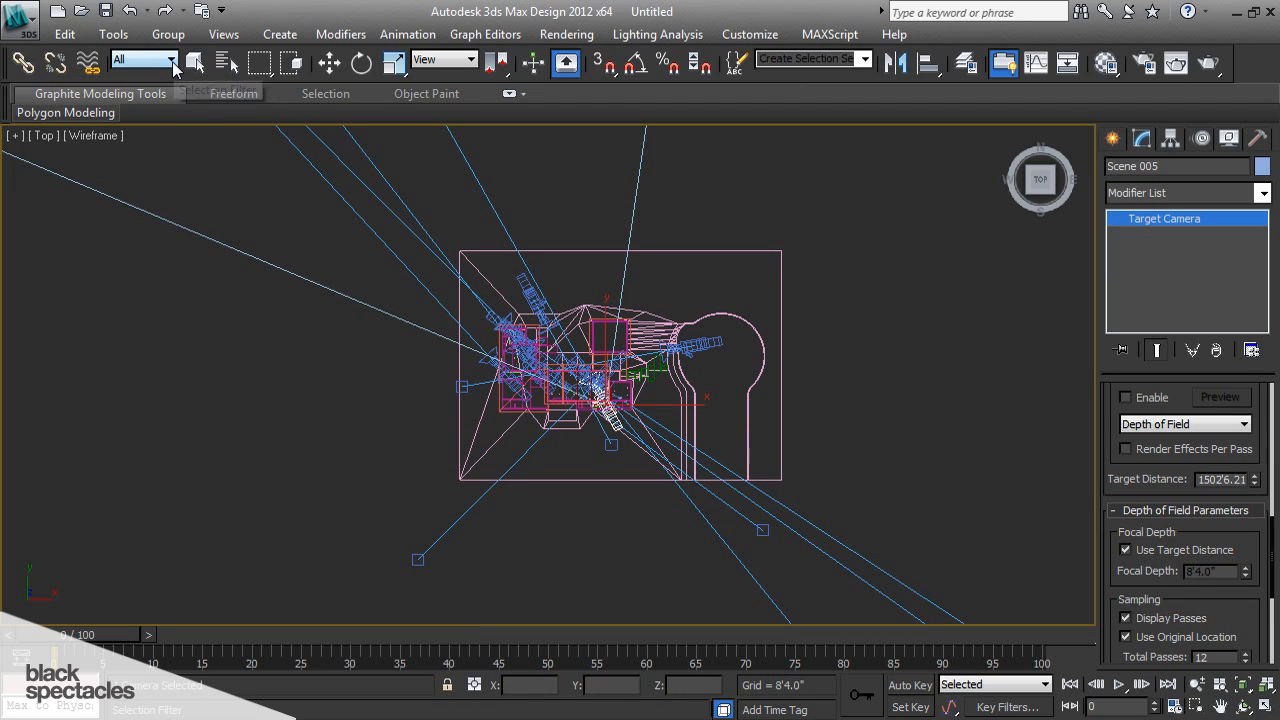
mouse_move(145, 58)
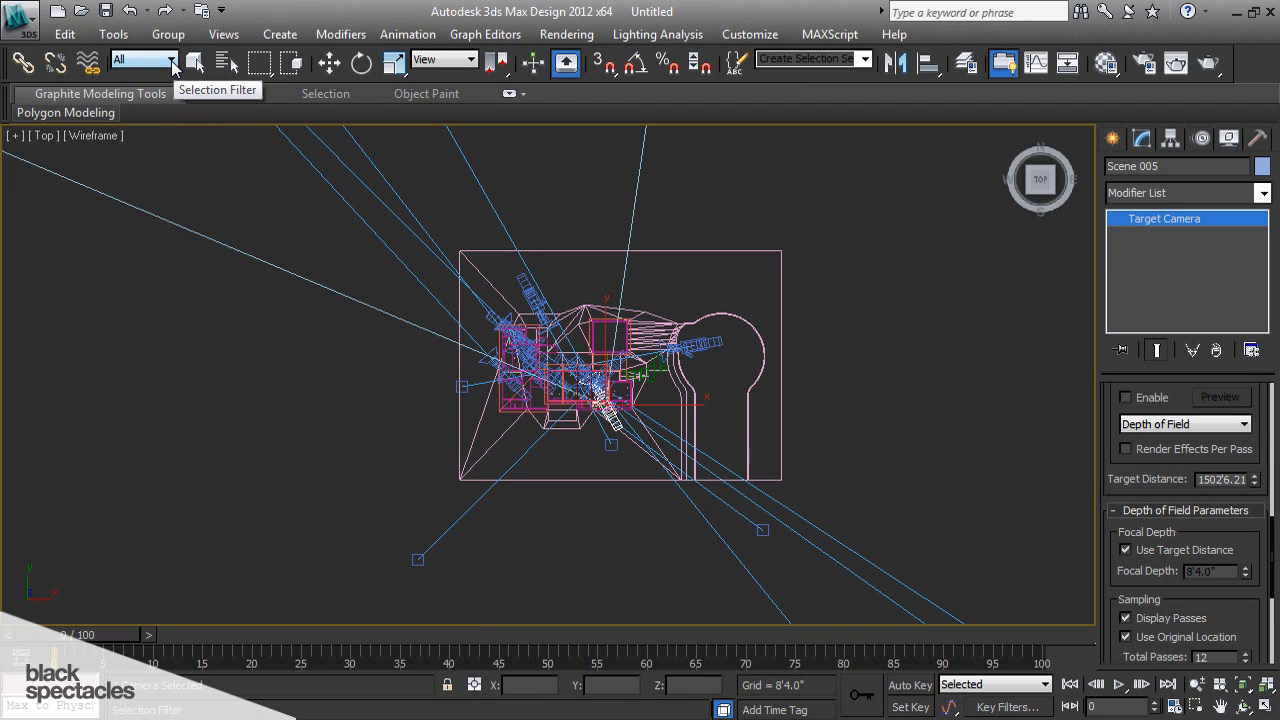
- Set the Selection Filter to Cameras and shorten the Scene 005 and Scene 008 target distances
click(170, 59)
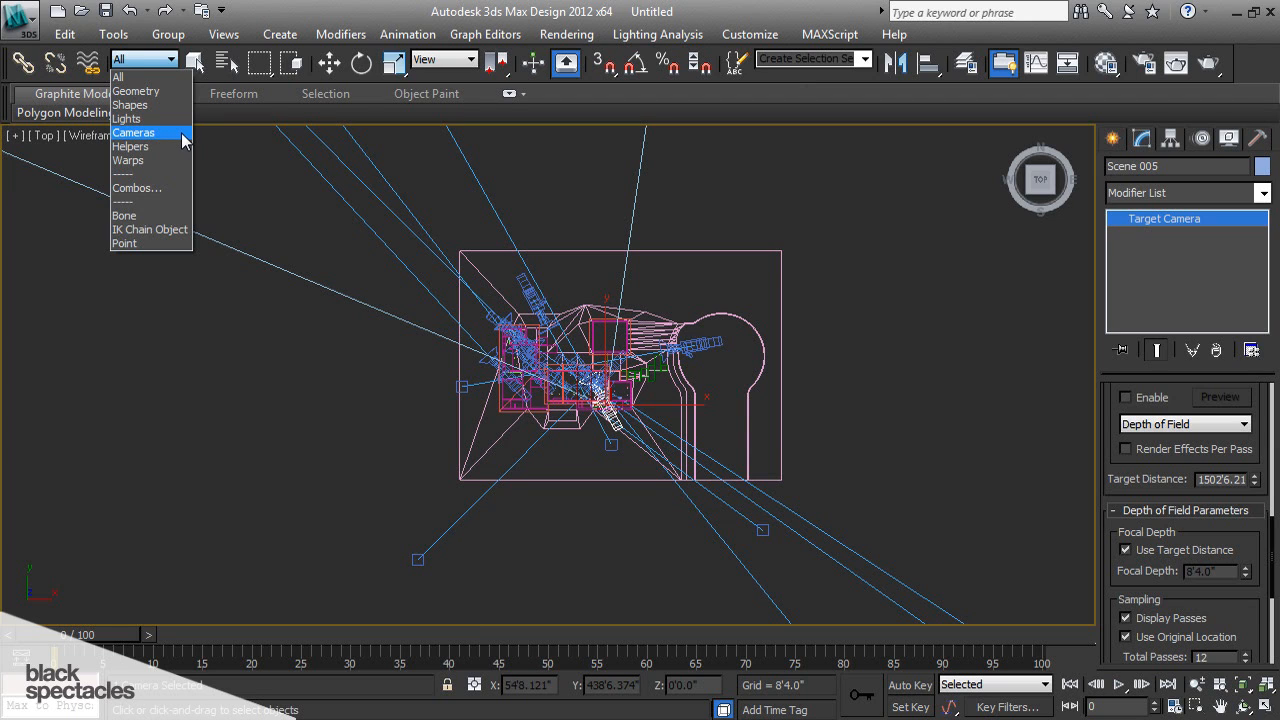
click(134, 132)
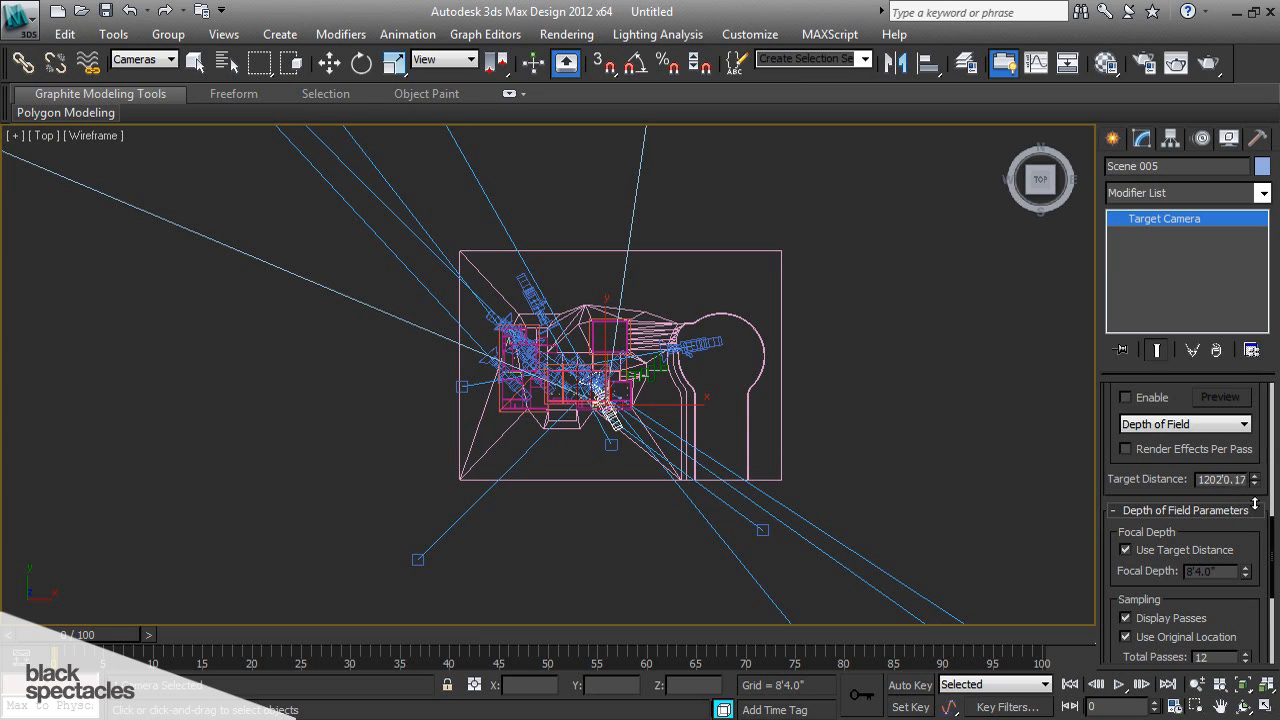
drag(1255, 475, 1255, 485)
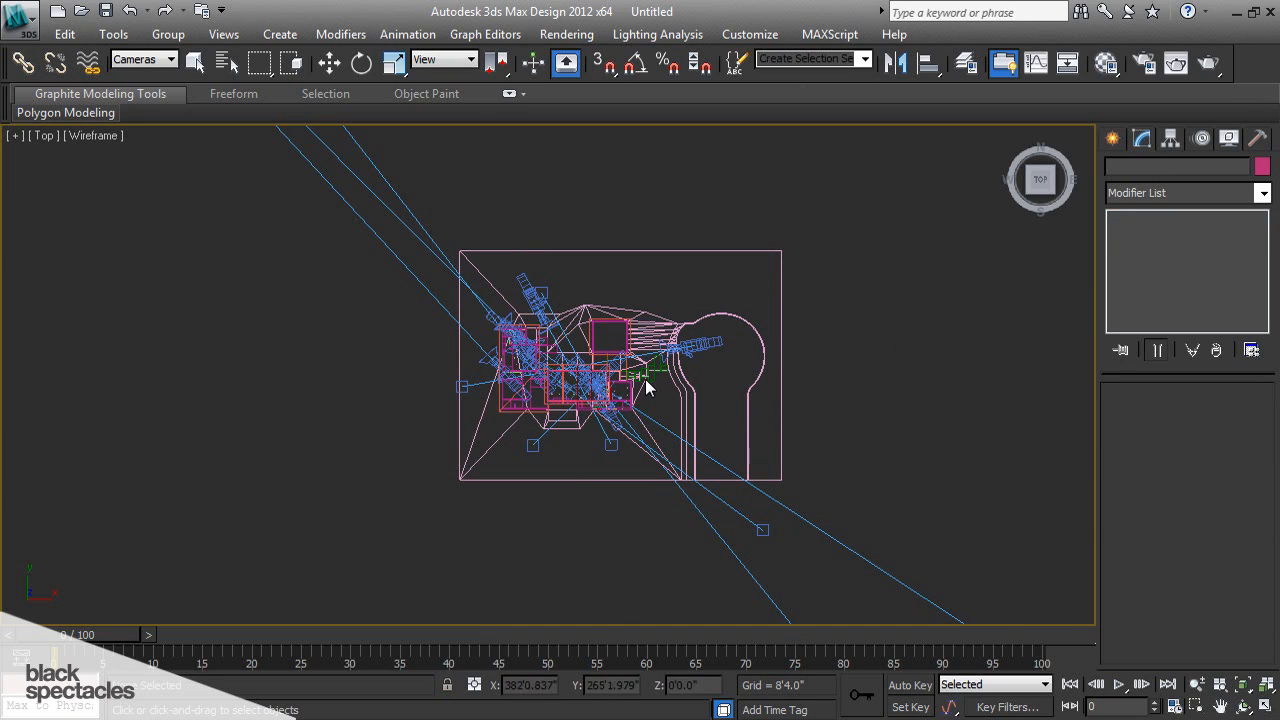
click(500, 370)
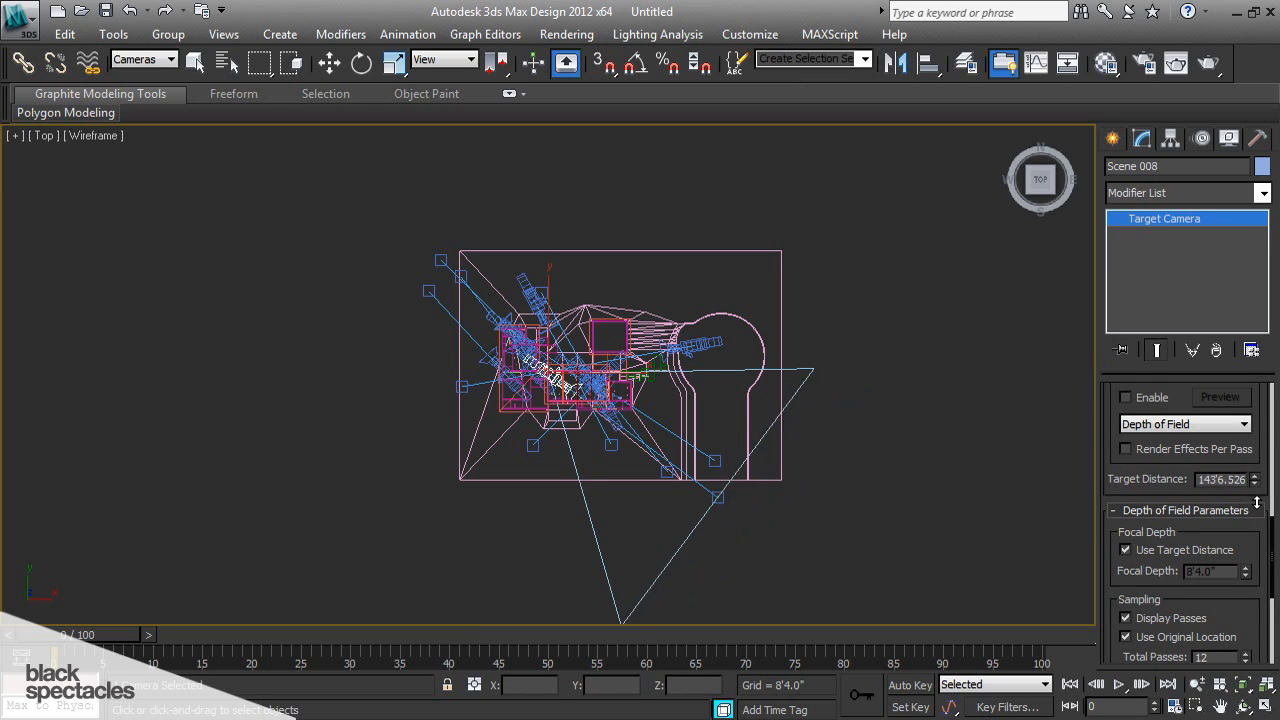
click(898, 474)
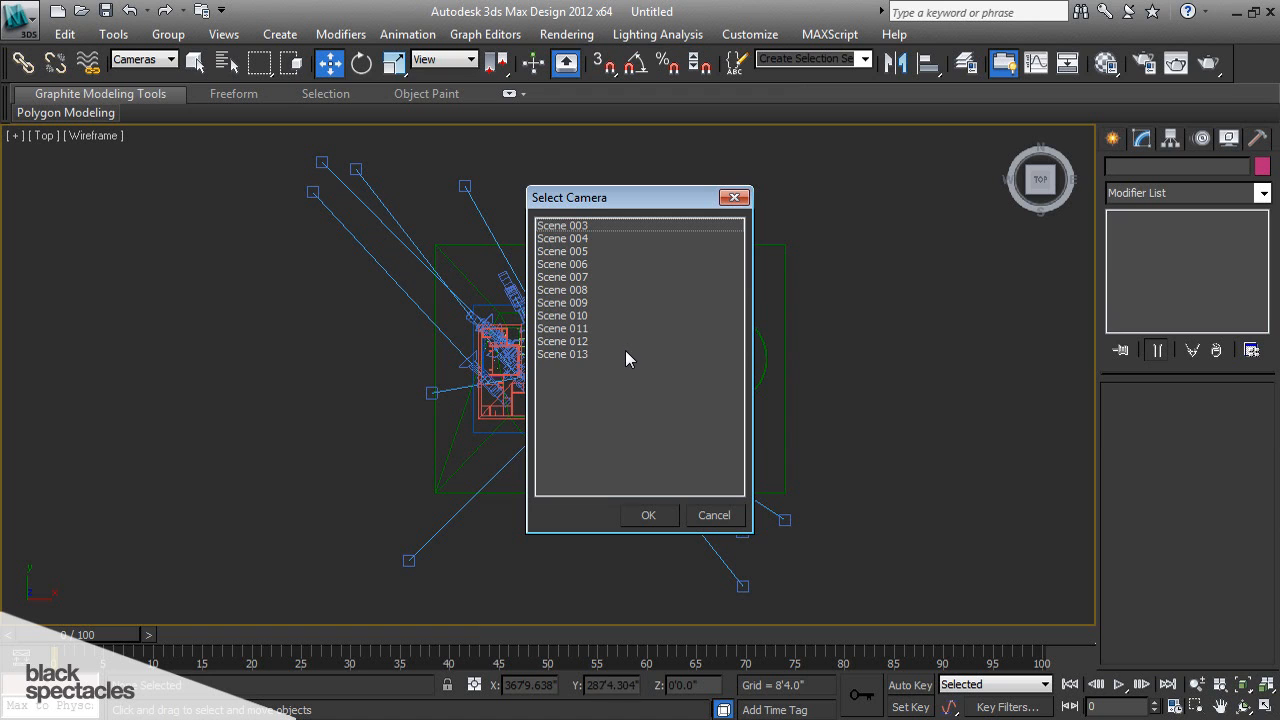
- View through camera Scene 008 with Realistic shading and textures enabled
click(648, 514)
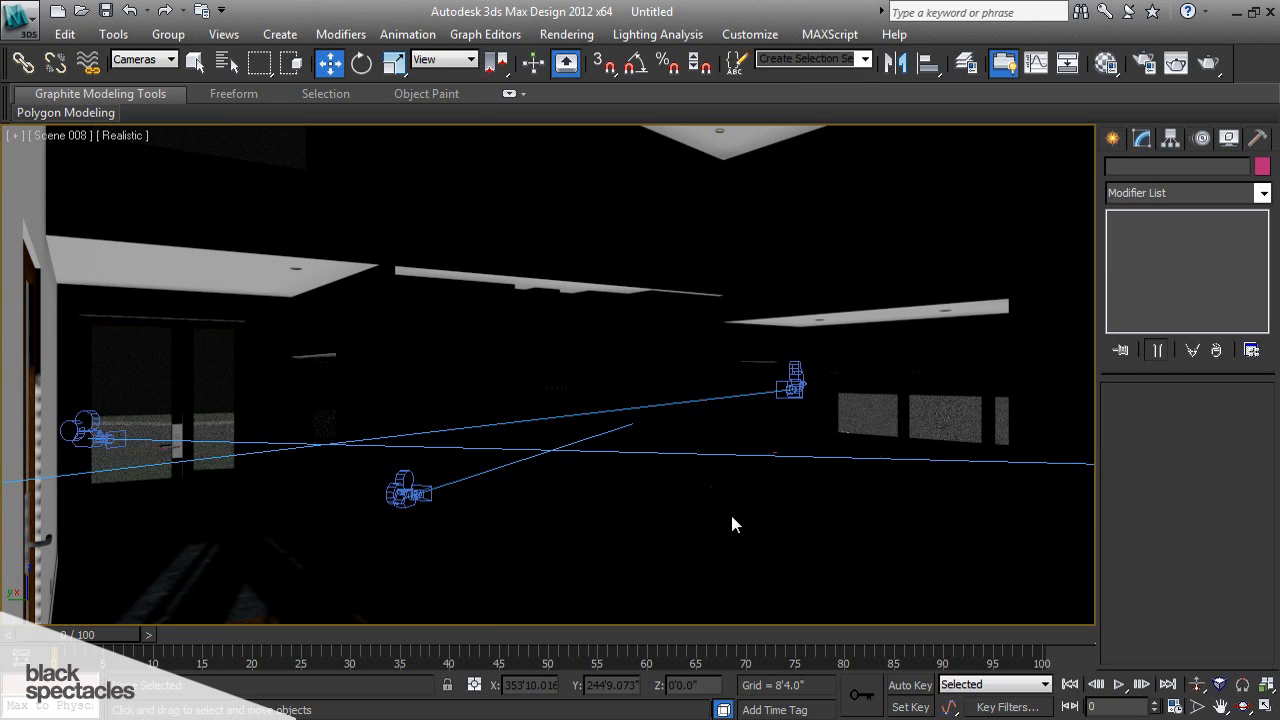
mouse_move(155, 155)
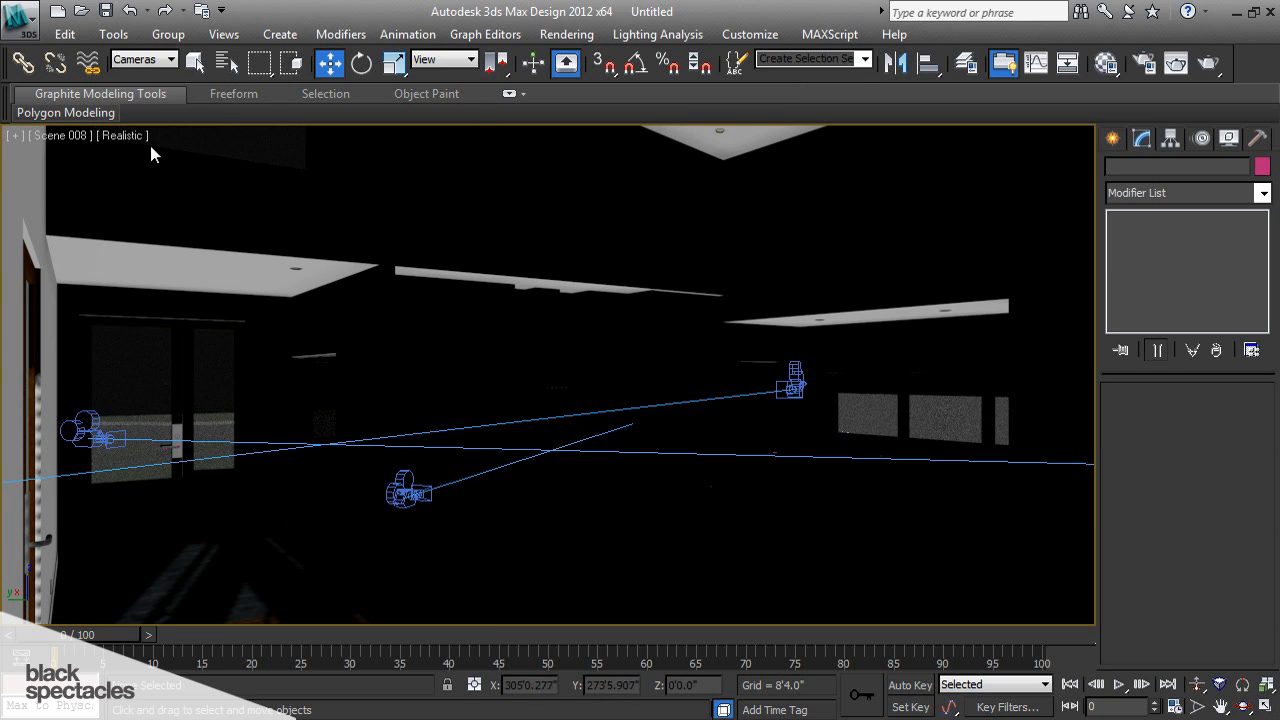
click(122, 135)
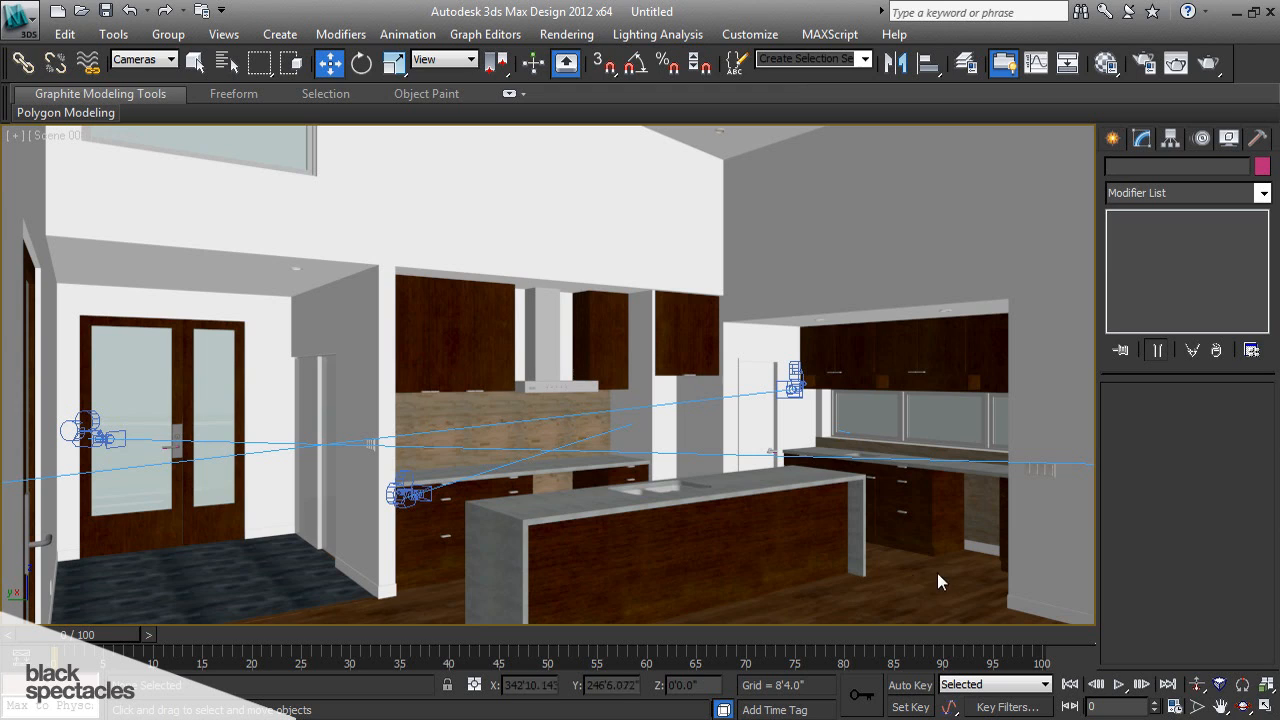
mouse_move(760, 543)
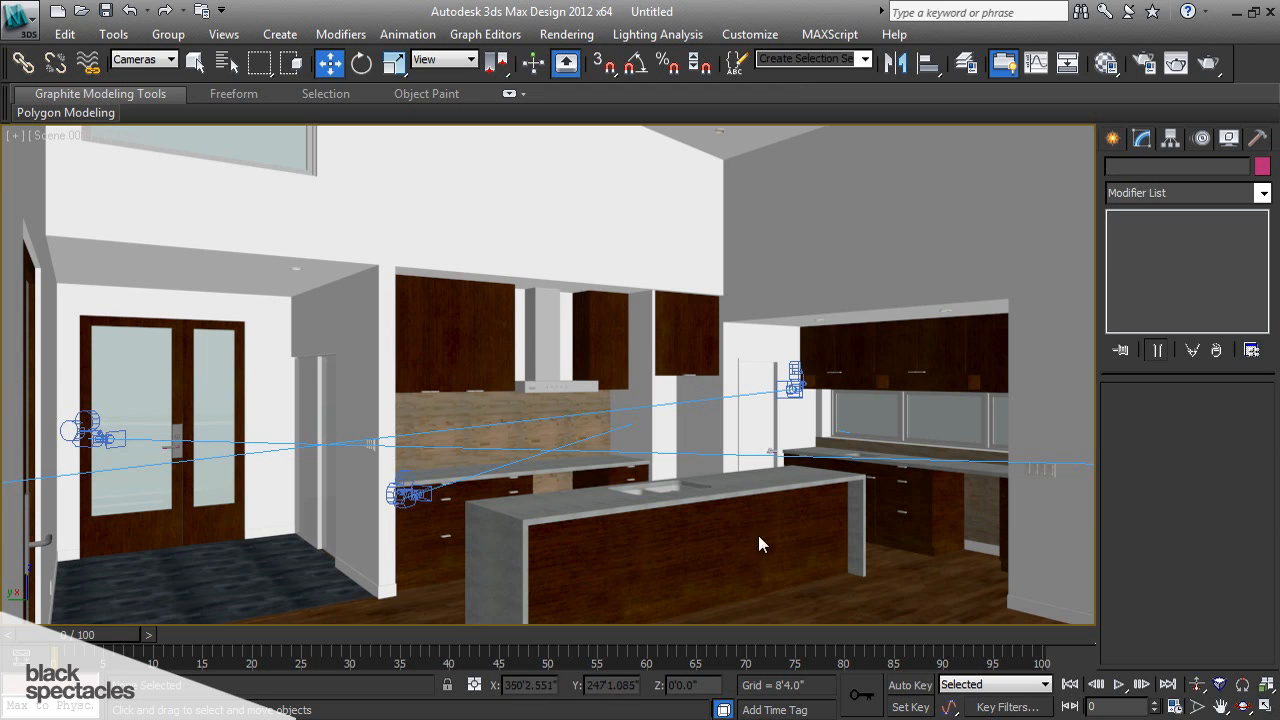
mouse_move(775, 541)
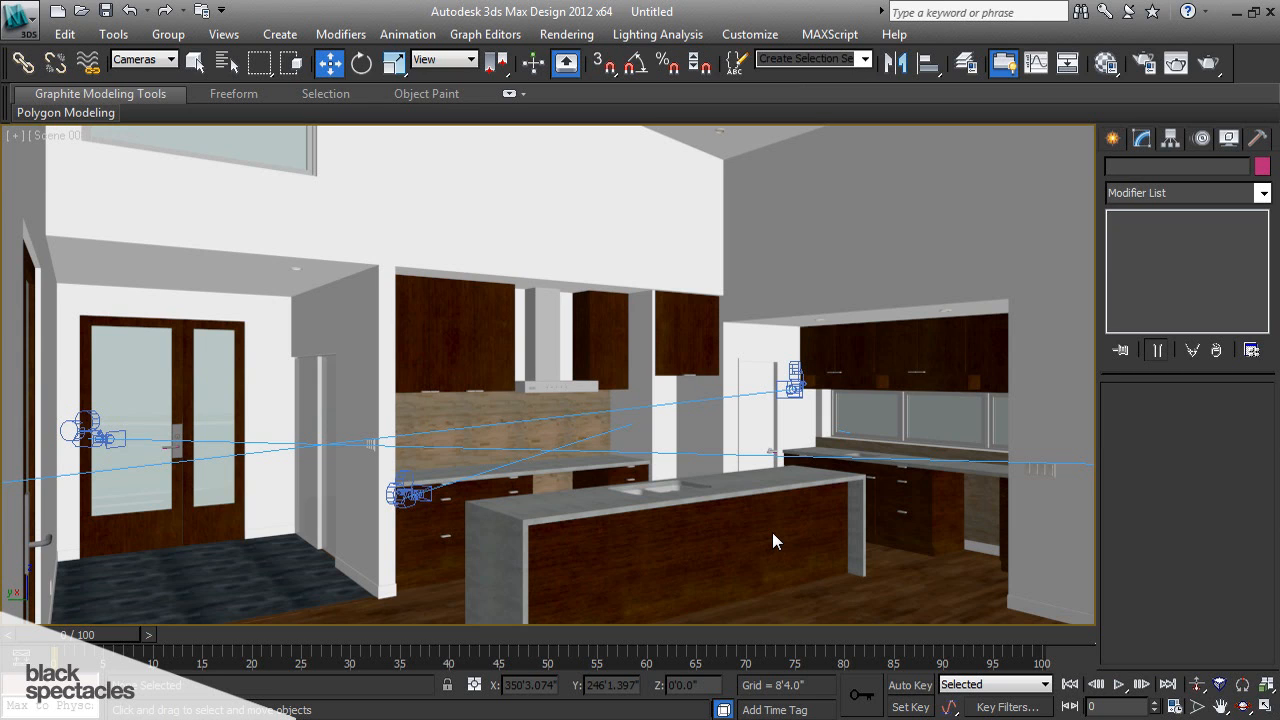
- Pick camera Scene 007 from the cameras-only list and widen its FOV to about 62 degrees
key(c)
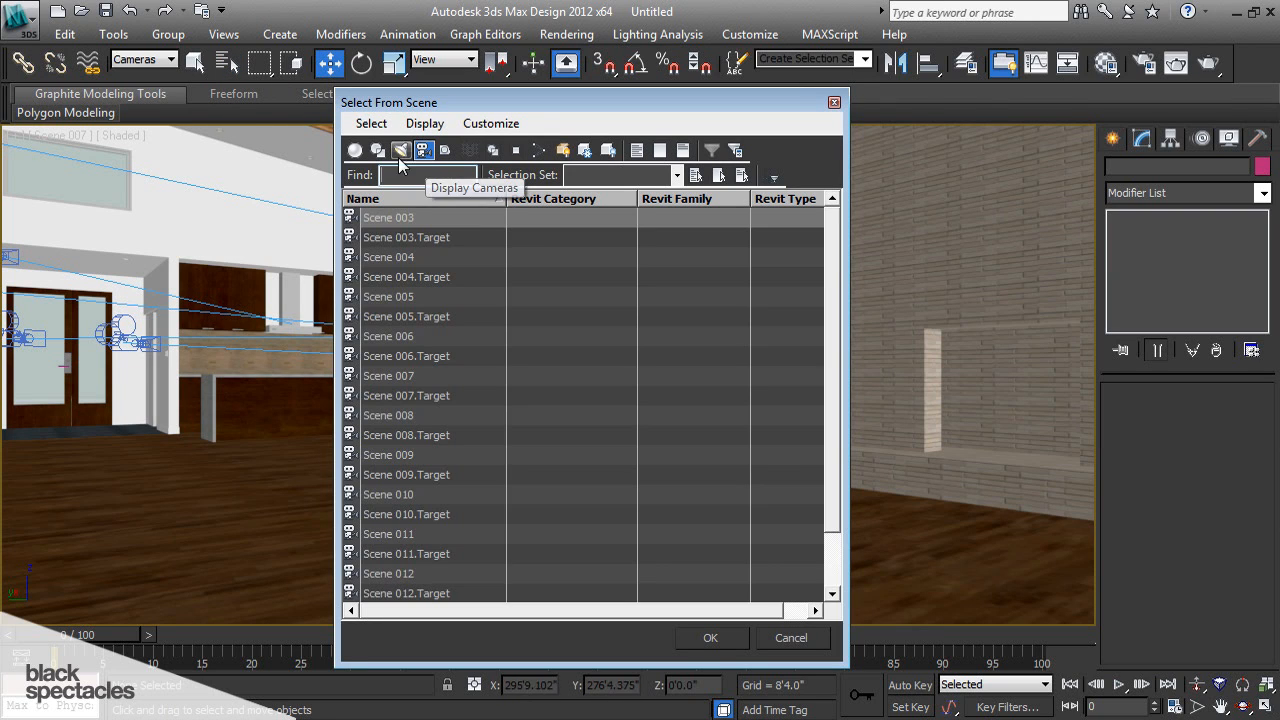
click(388, 375)
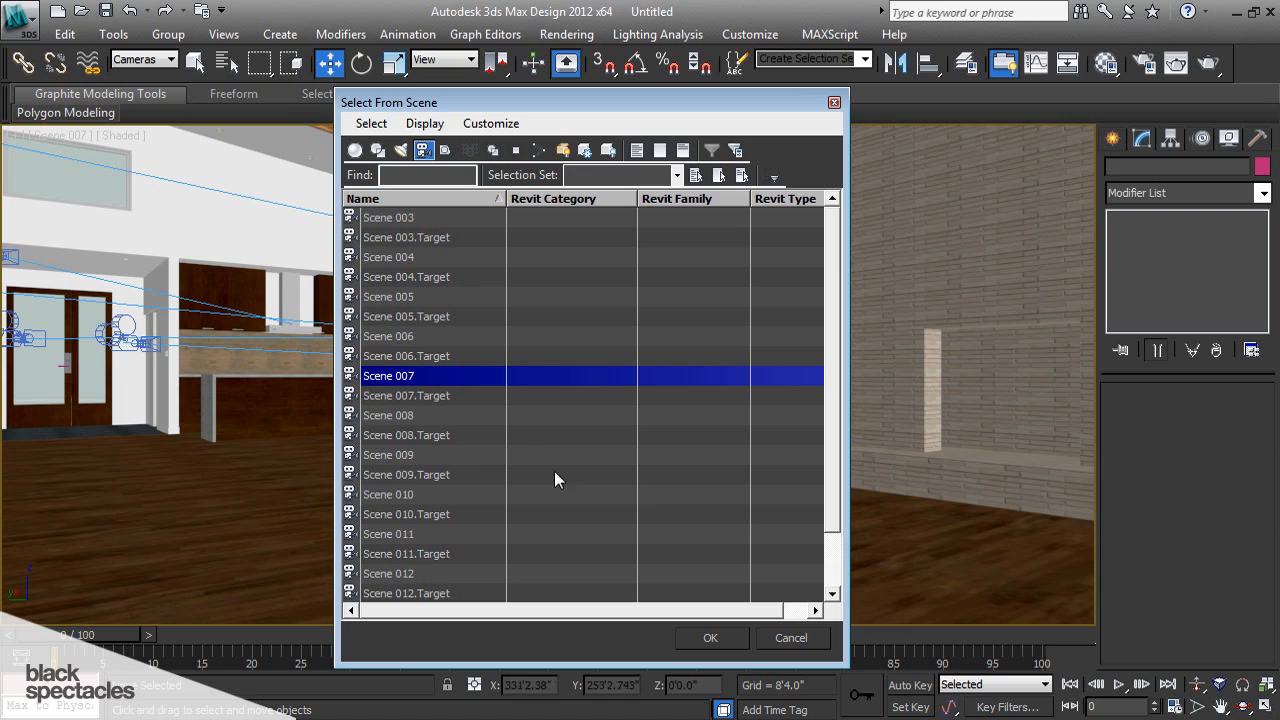
click(710, 637)
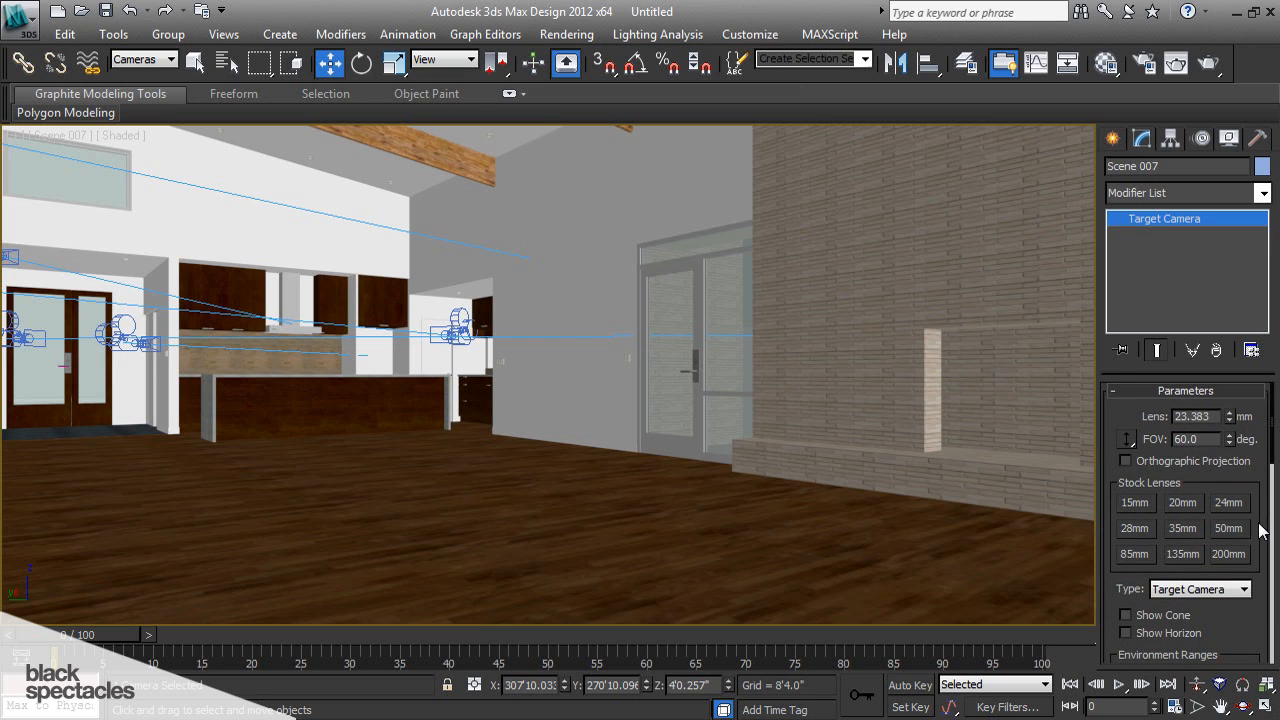
drag(1230, 416, 1230, 425)
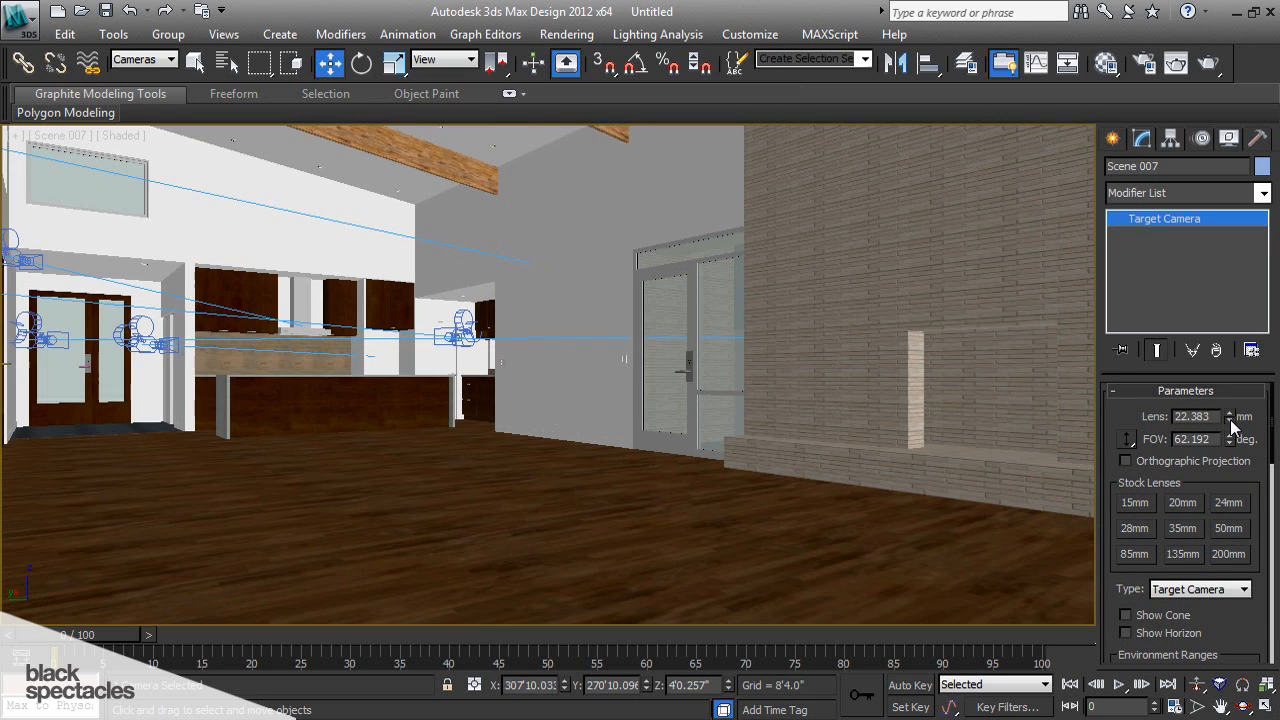